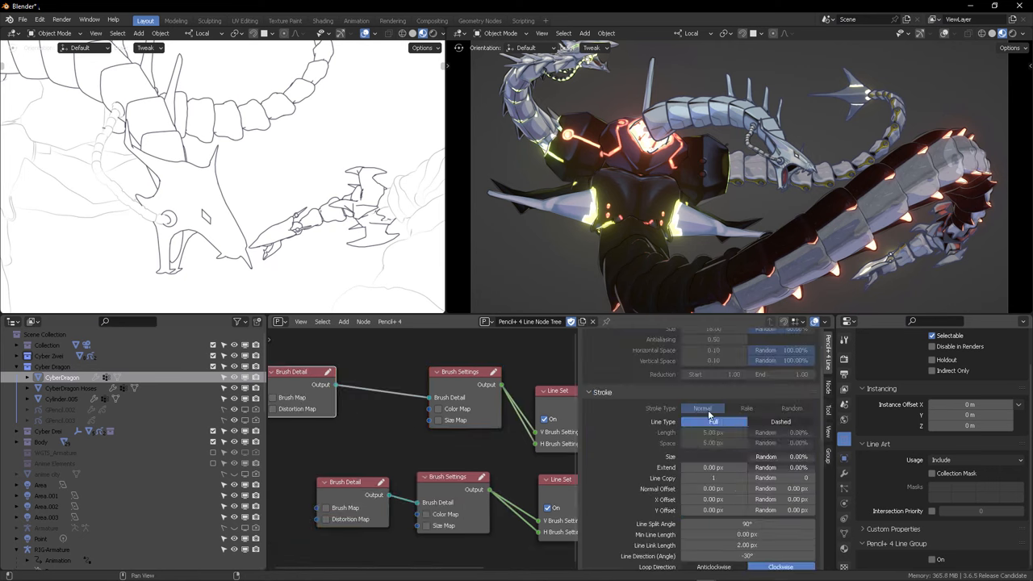
Step: Refresh the dragon's Pencil+ 4 line preview, reveal Distortion settings, and maximize the line-render view
click(778, 456)
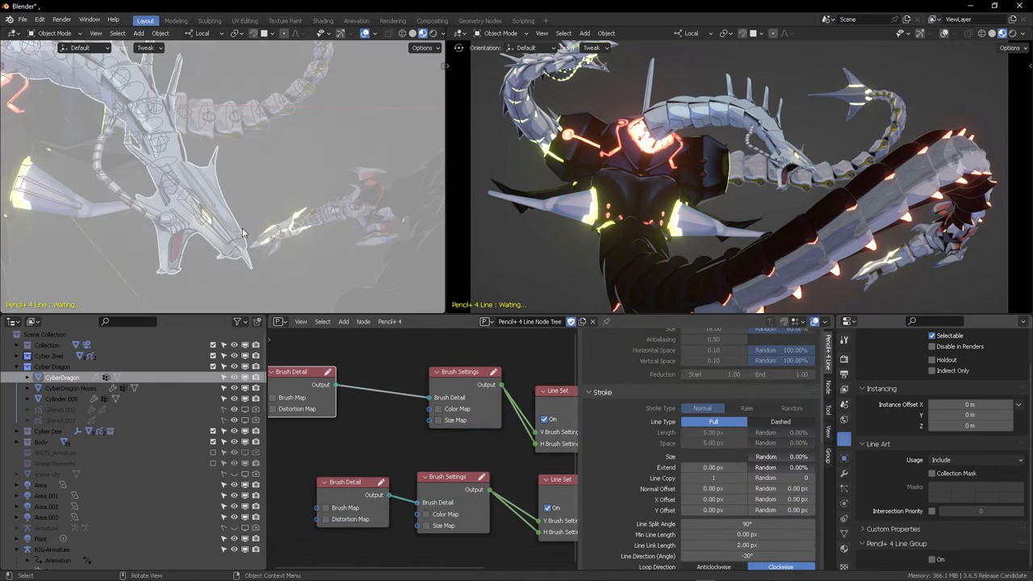
click(775, 457)
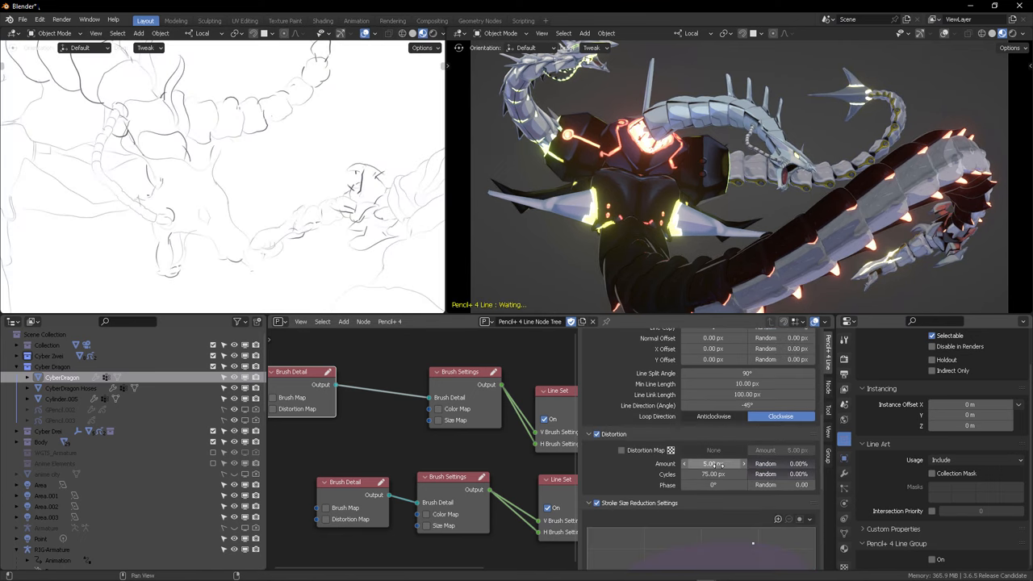
click(714, 463)
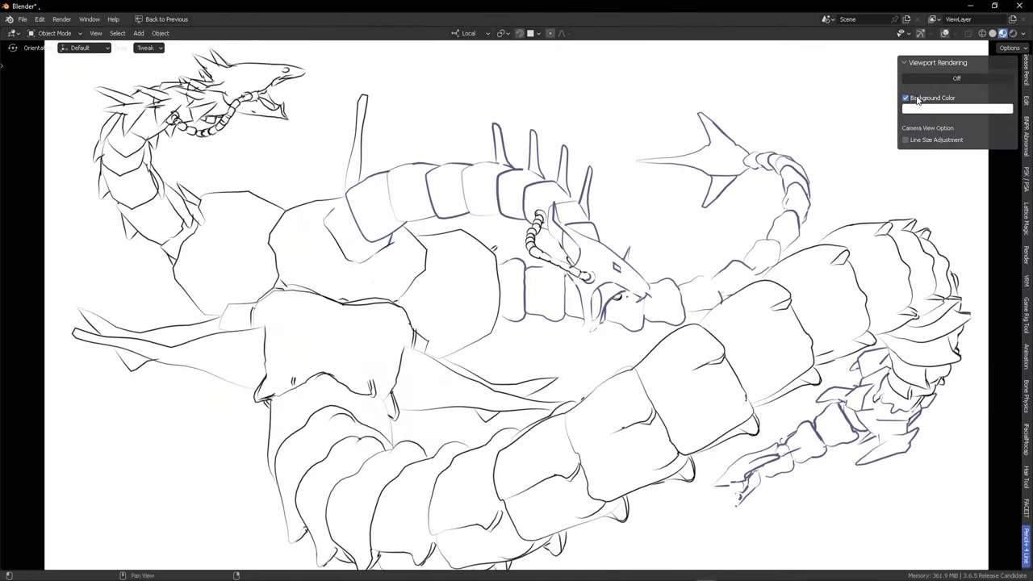
mouse_move(413, 148)
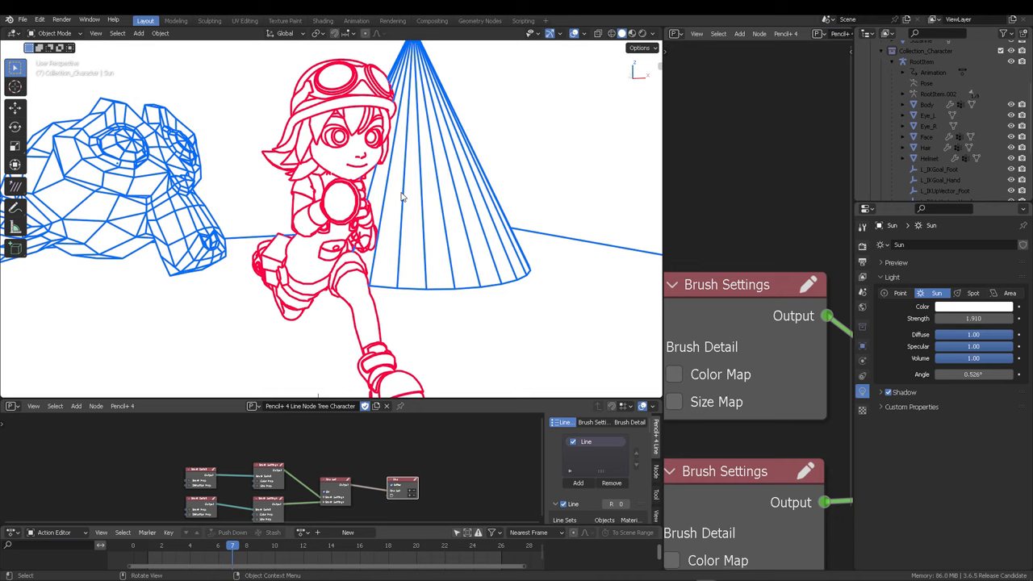
Step: Leave the character scene and bring up PSOFT's Pencil+ 4 Render App demo page
click(620, 32)
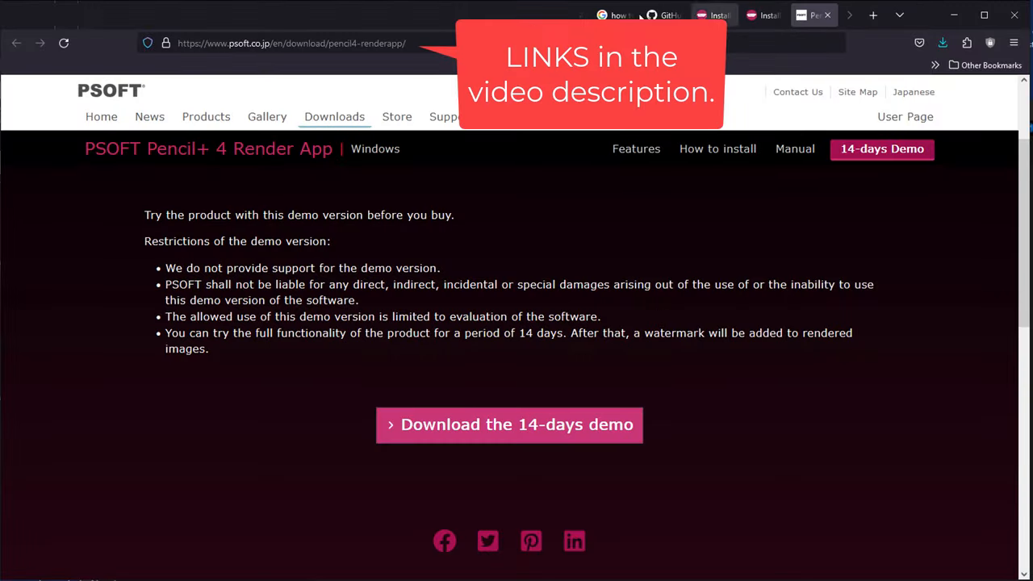
Step: Go to the Pencil-4-Line-for-Blender repository and open its v4.0.4 release
click(669, 15)
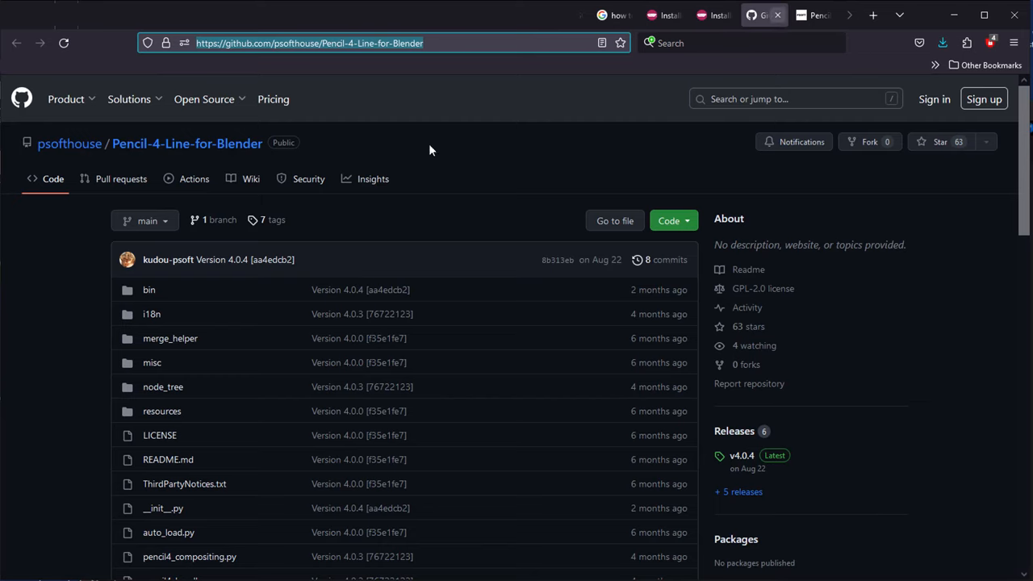
scroll(down, 3)
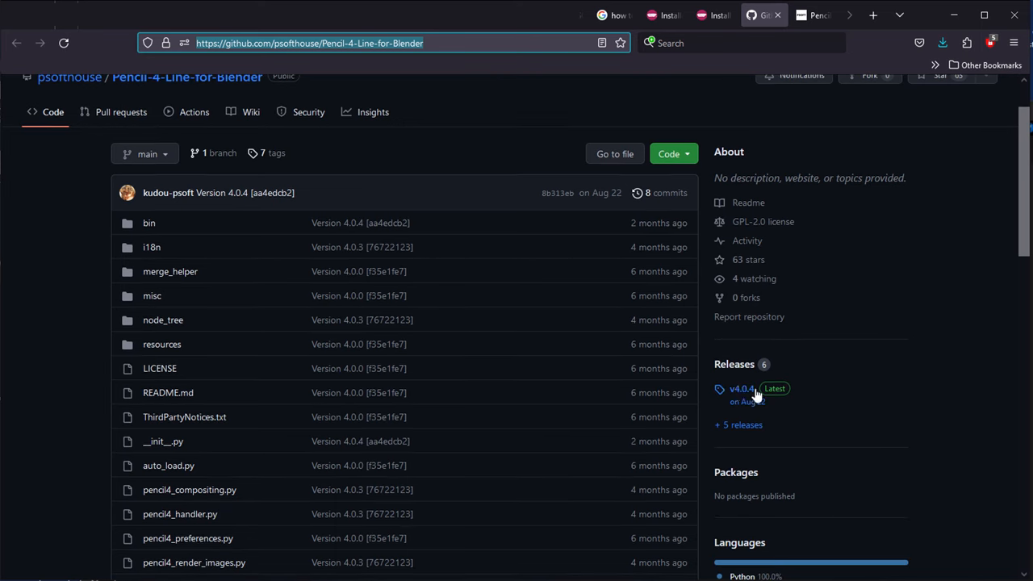
click(741, 389)
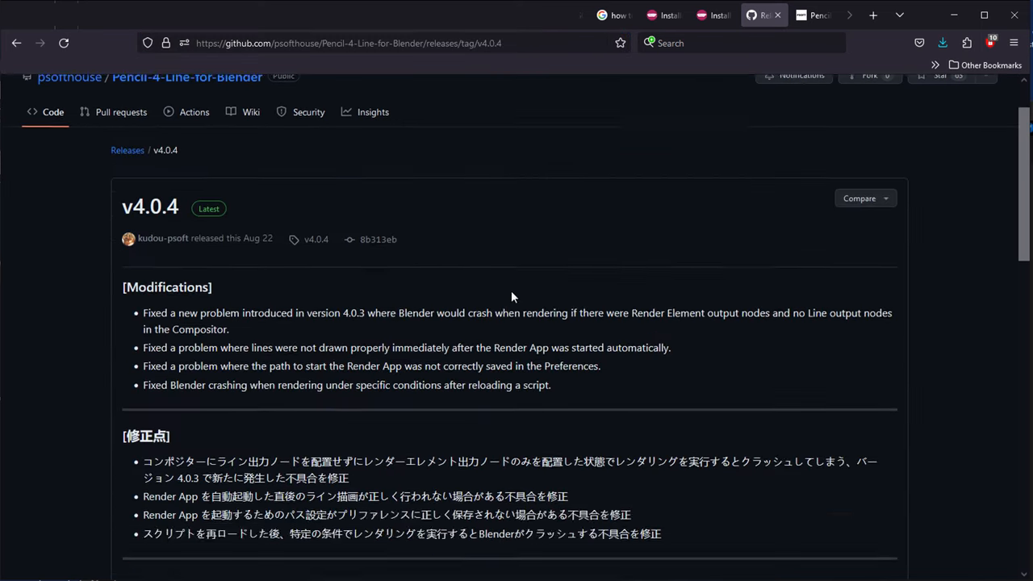
Step: Download PSOFT_Pencil+_4_Line_for_Blender.4.0.4.zip from the release Assets
scroll(down, 3)
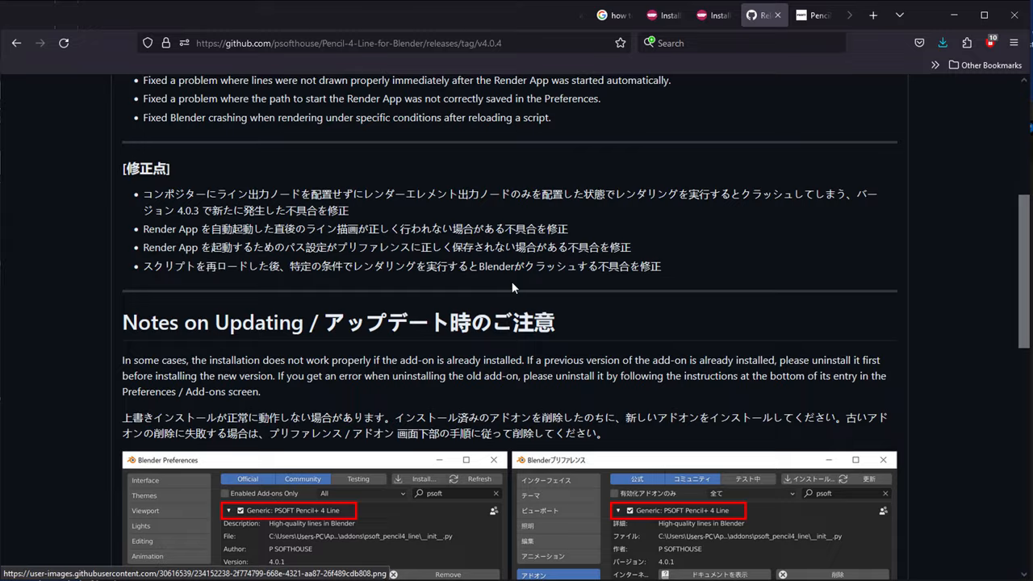
scroll(down, 3)
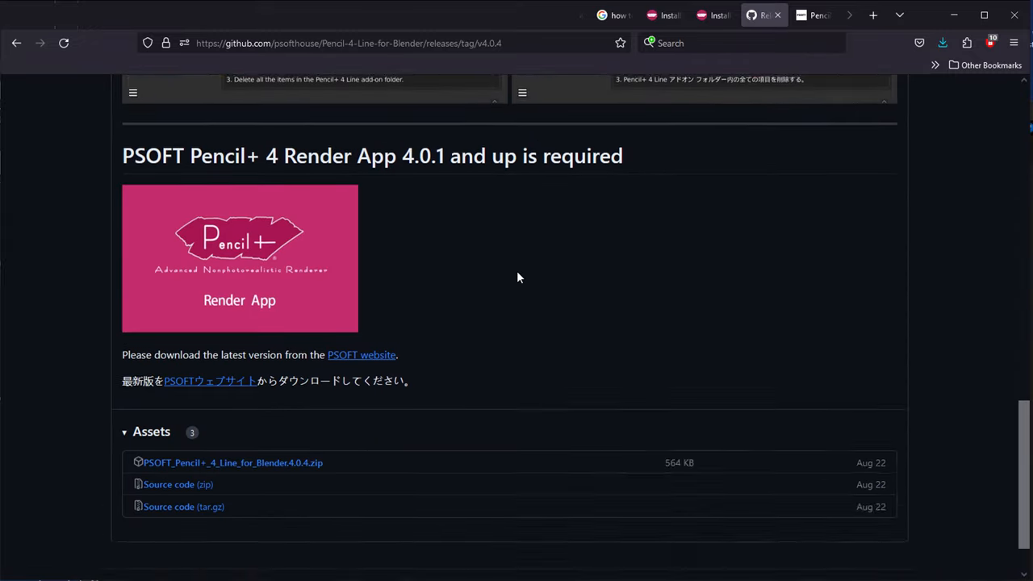
scroll(down, 3)
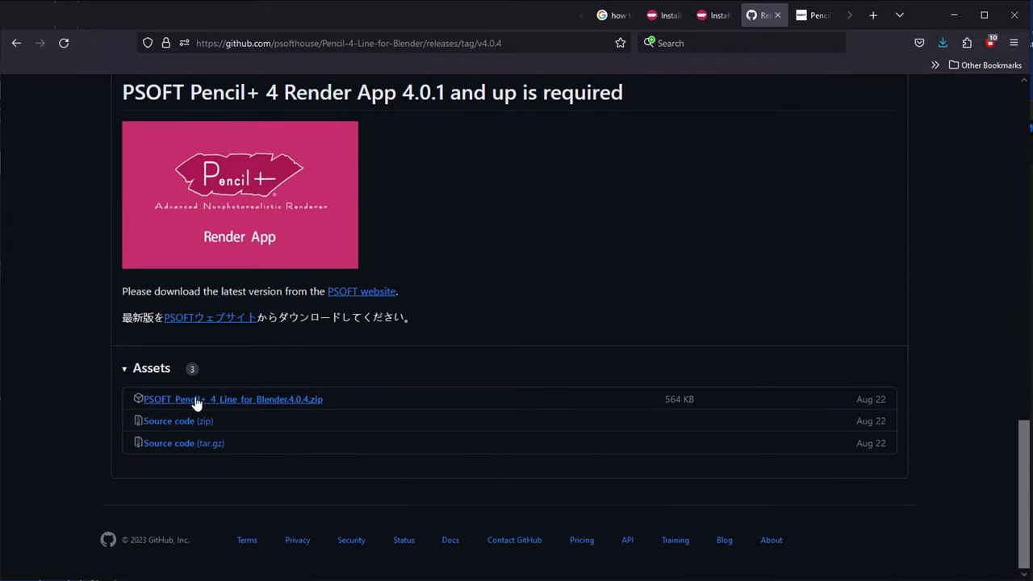
click(233, 399)
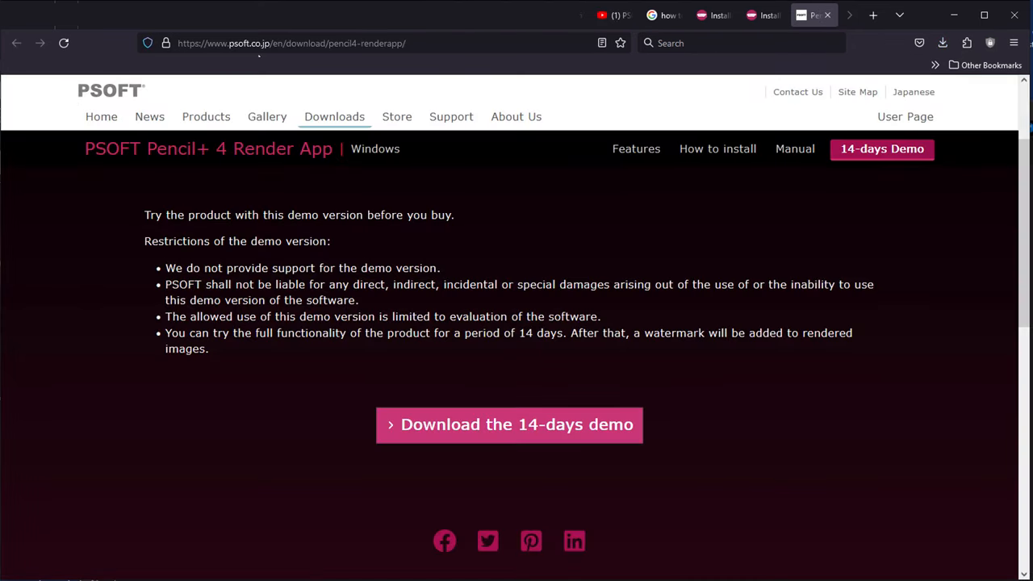
click(323, 42)
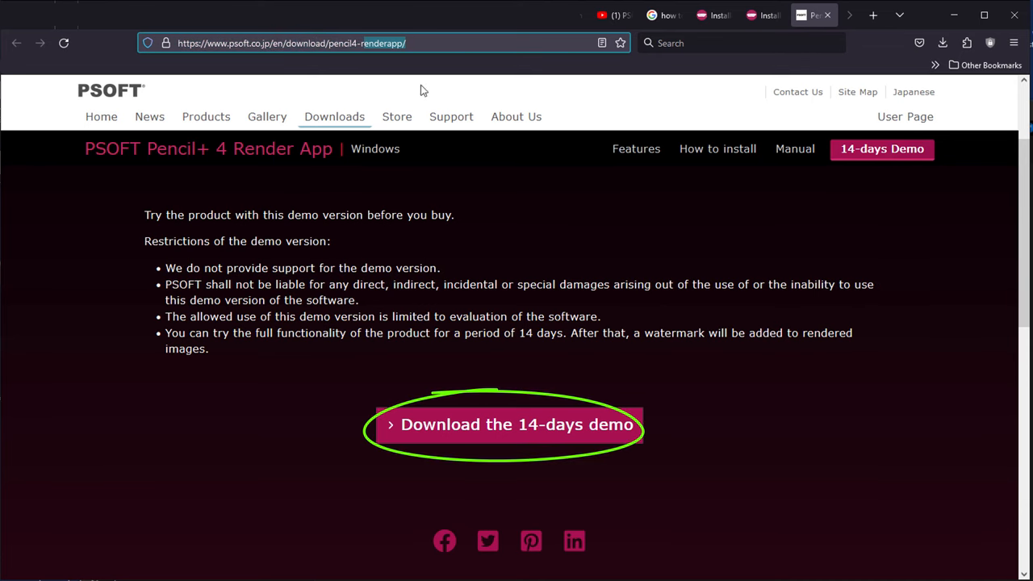
scroll(down, 3)
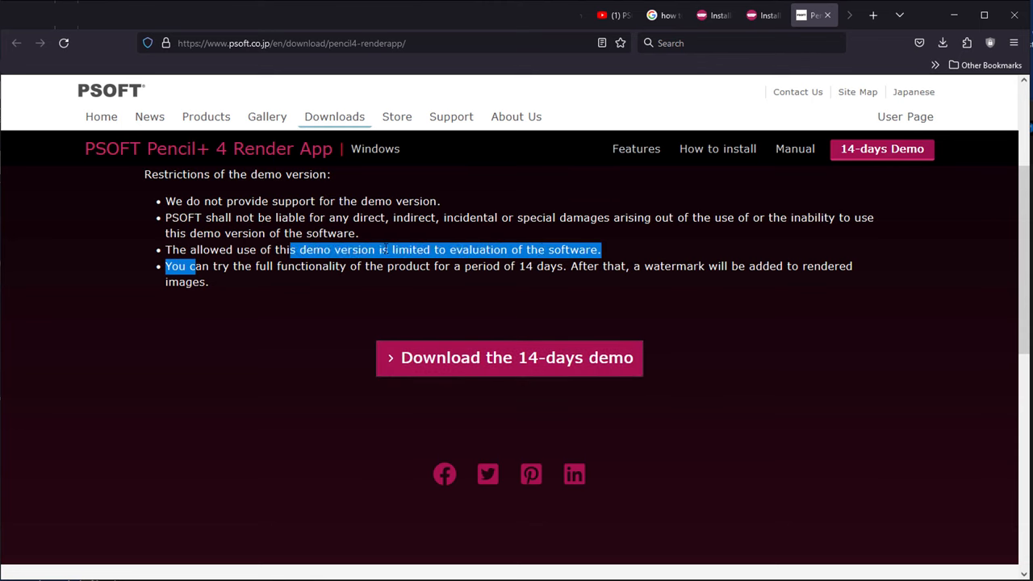
drag(293, 248, 514, 265)
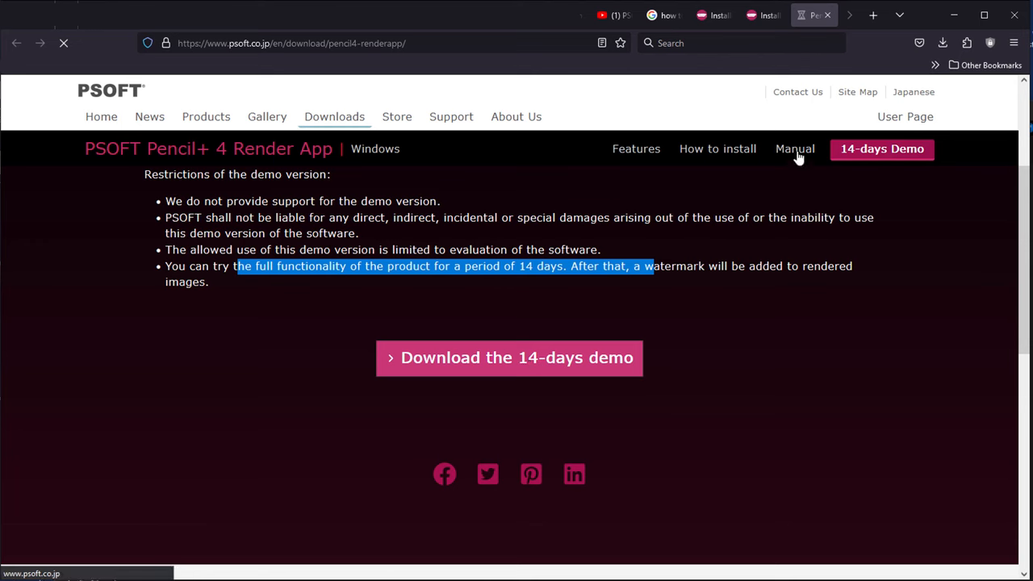
click(943, 42)
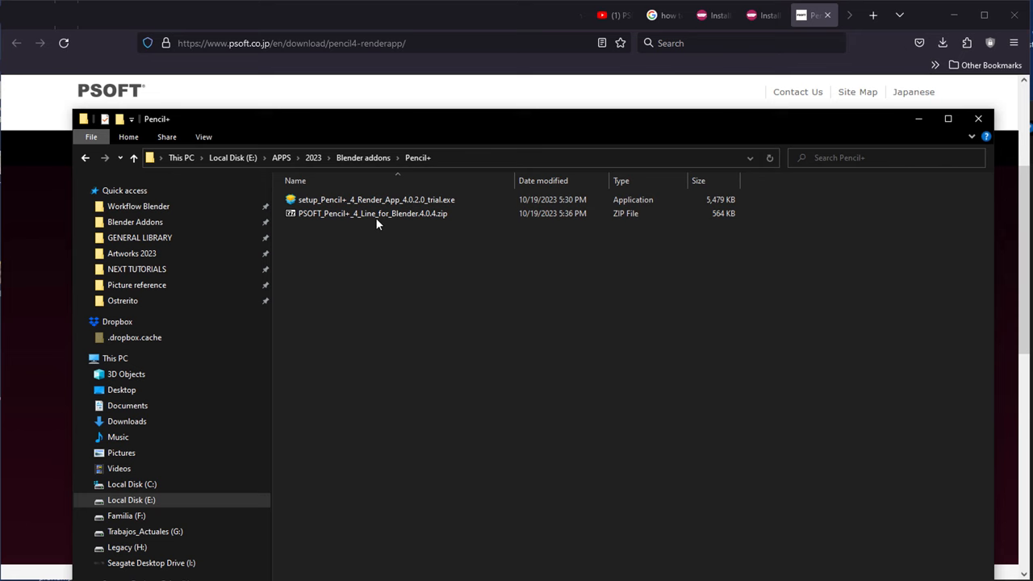
Step: Run the Pencil+ 4 Render App setup in English and accept its license agreement
double_click(374, 200)
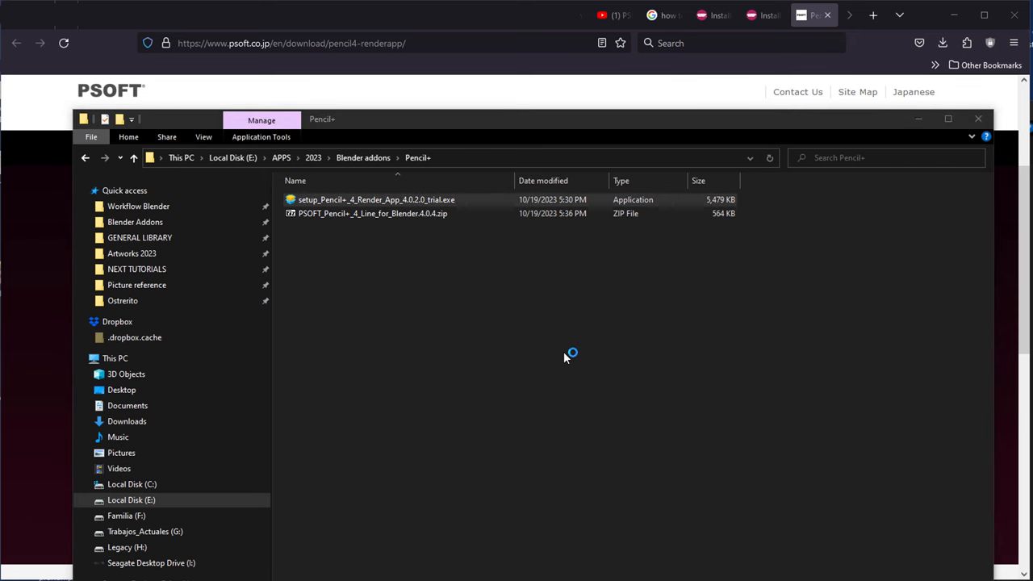
double_click(375, 200)
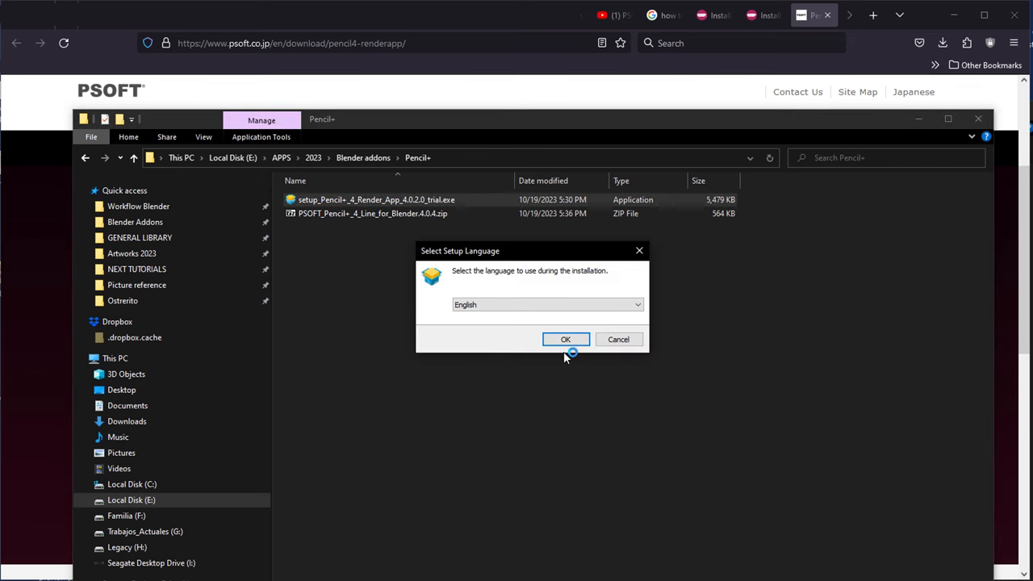
mouse_move(557, 313)
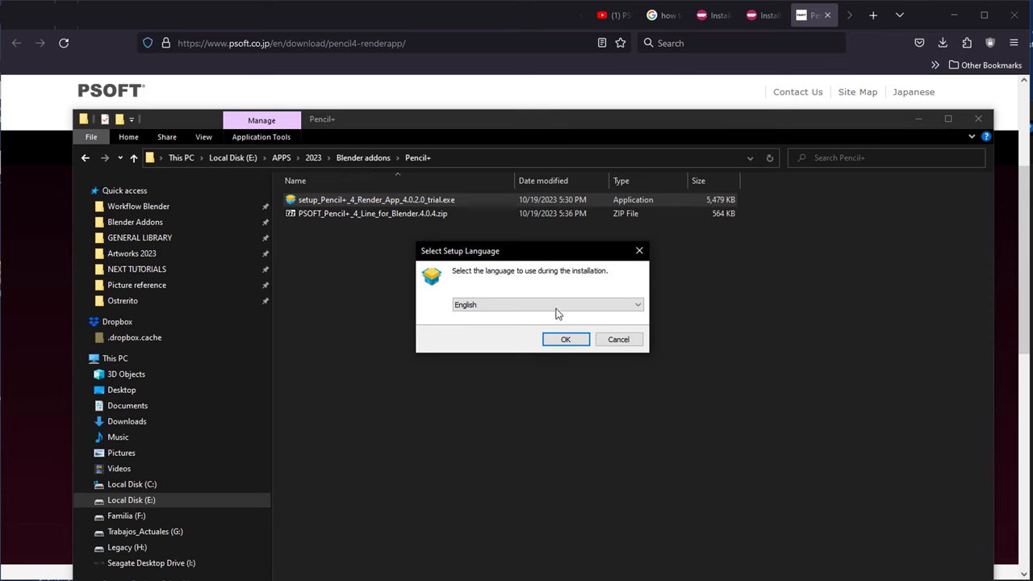
click(565, 339)
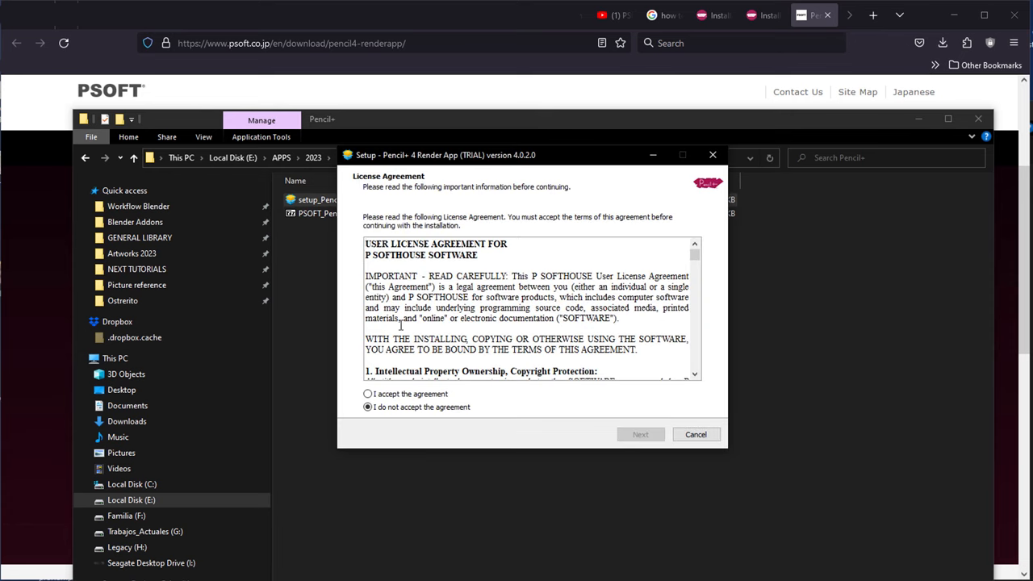
click(368, 394)
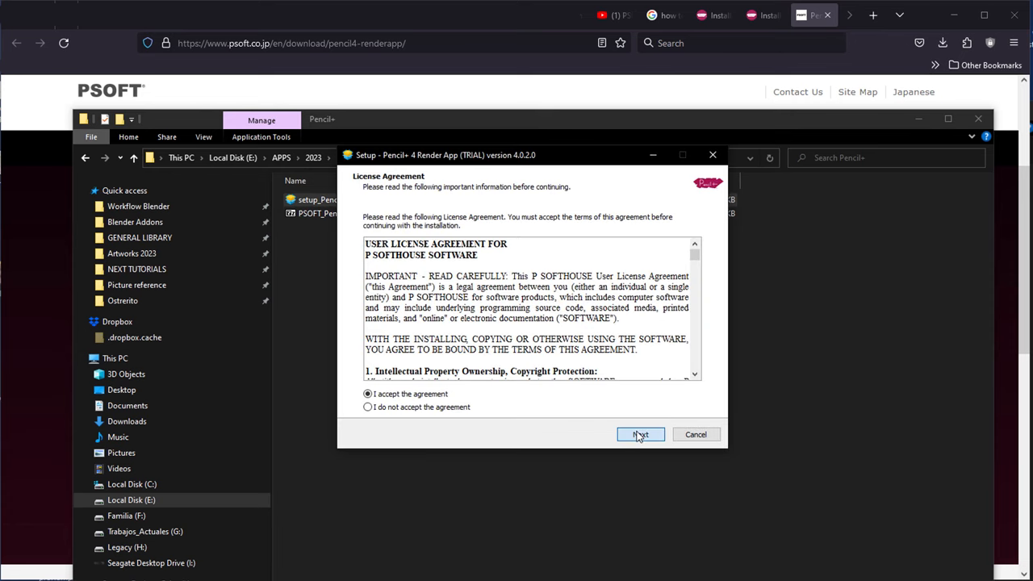
click(639, 434)
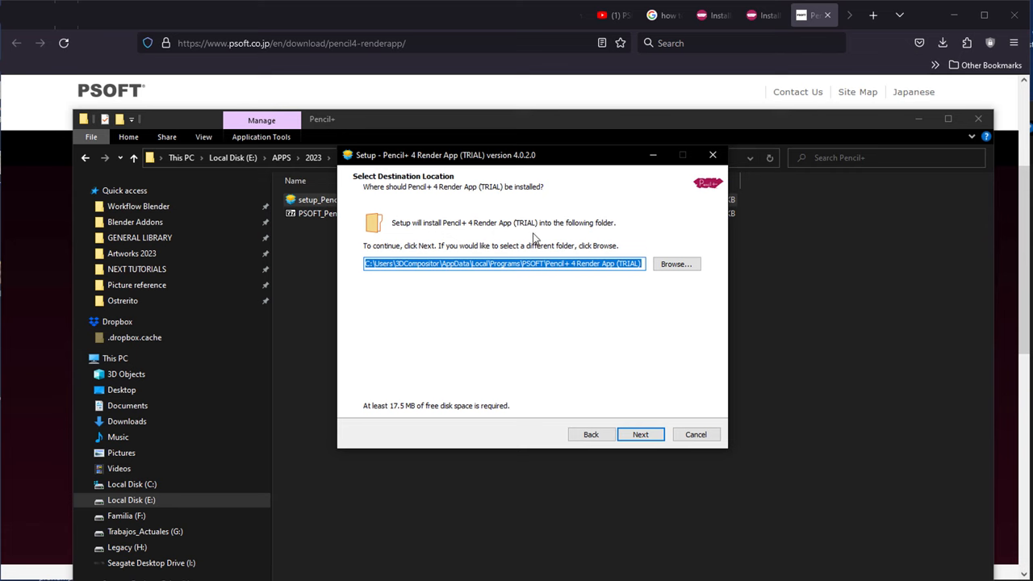
mouse_move(526, 287)
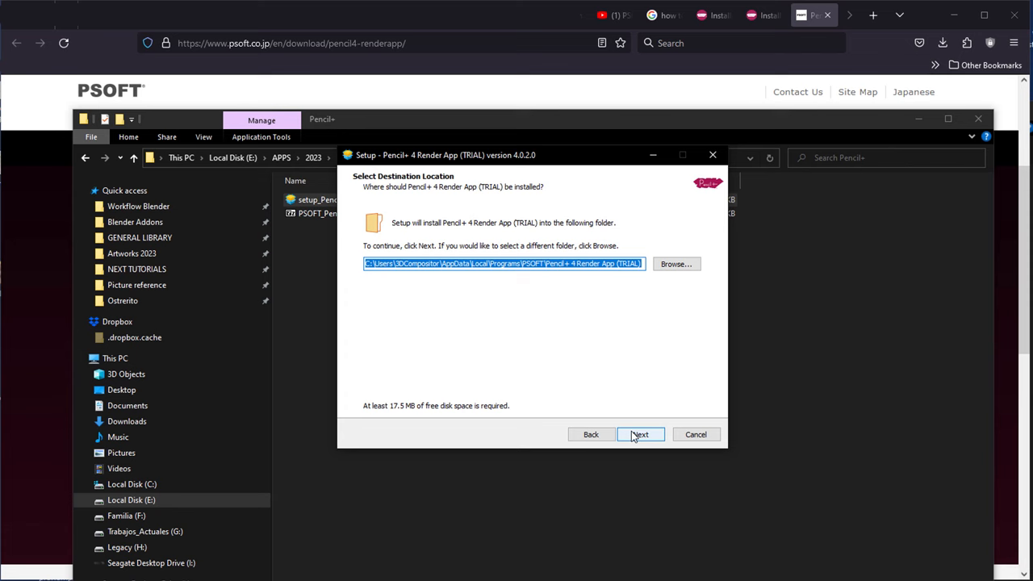
Step: Finish installing to the default folder with a desktop shortcut and launch the Render App trial
click(639, 434)
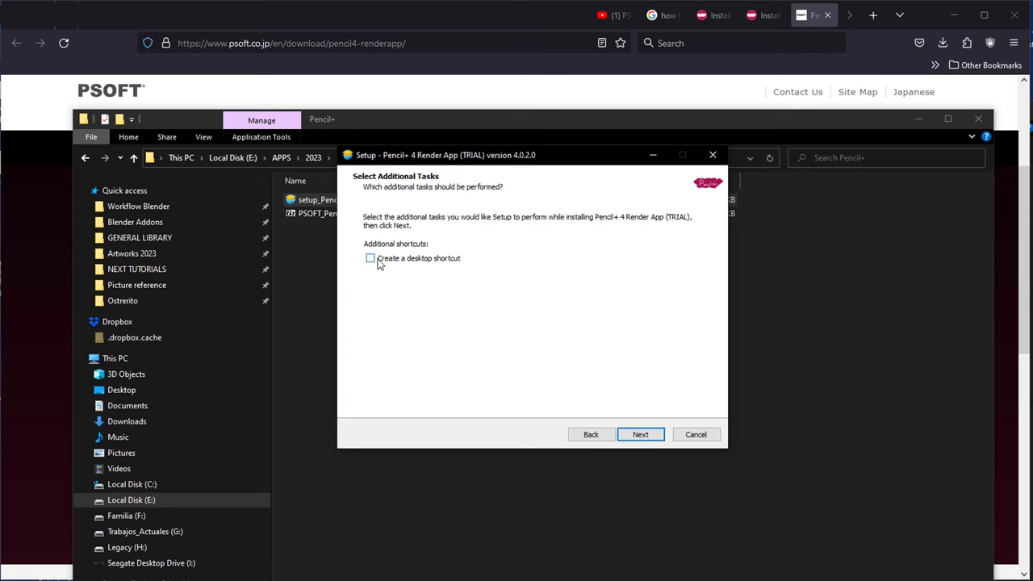
click(639, 434)
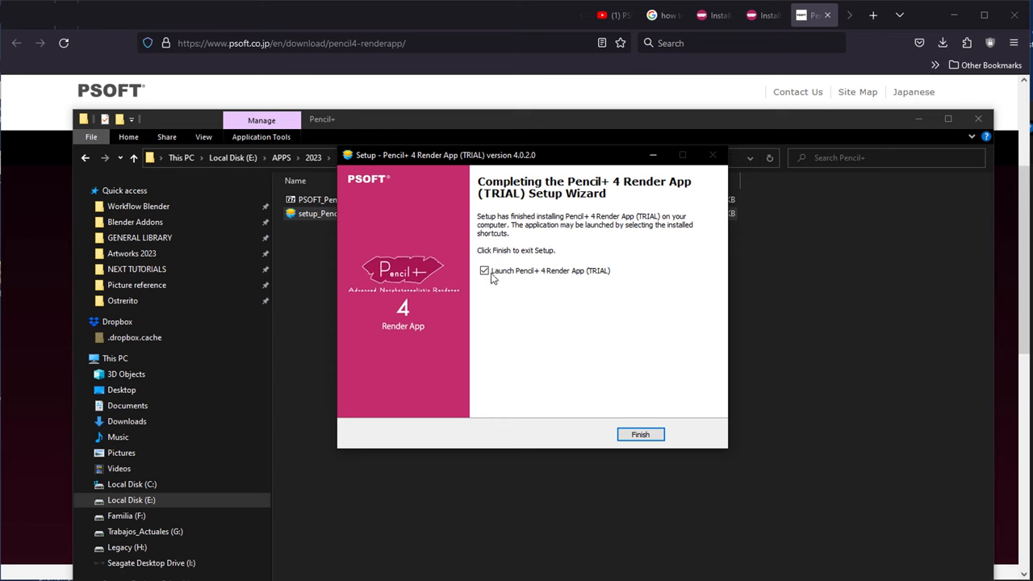
click(639, 434)
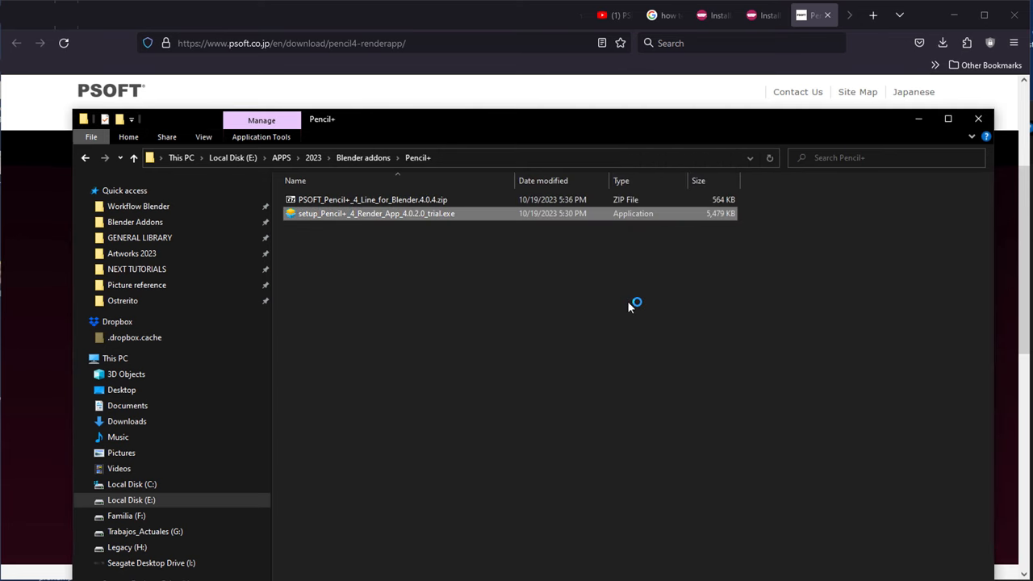
double_click(374, 213)
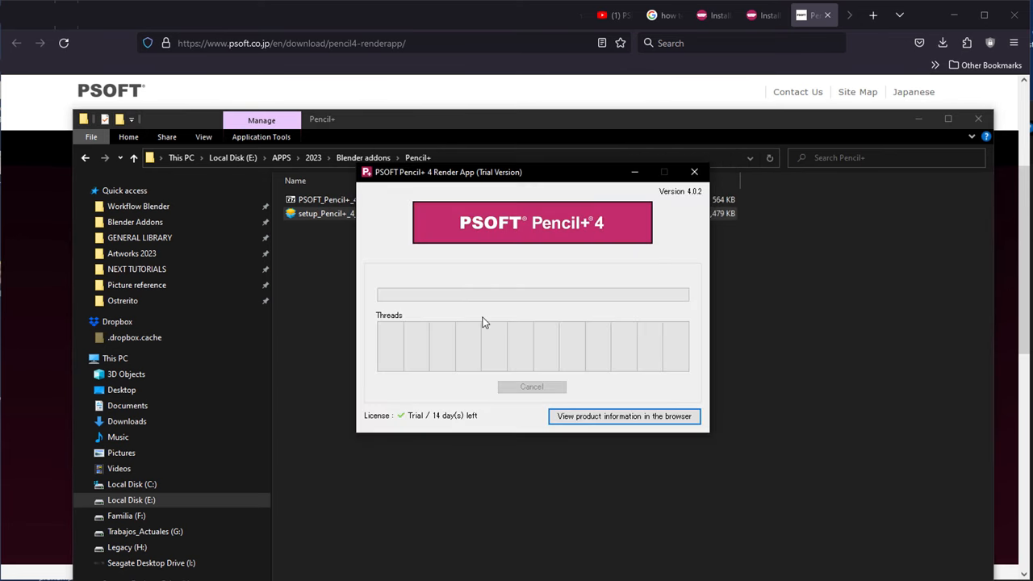
mouse_move(509, 323)
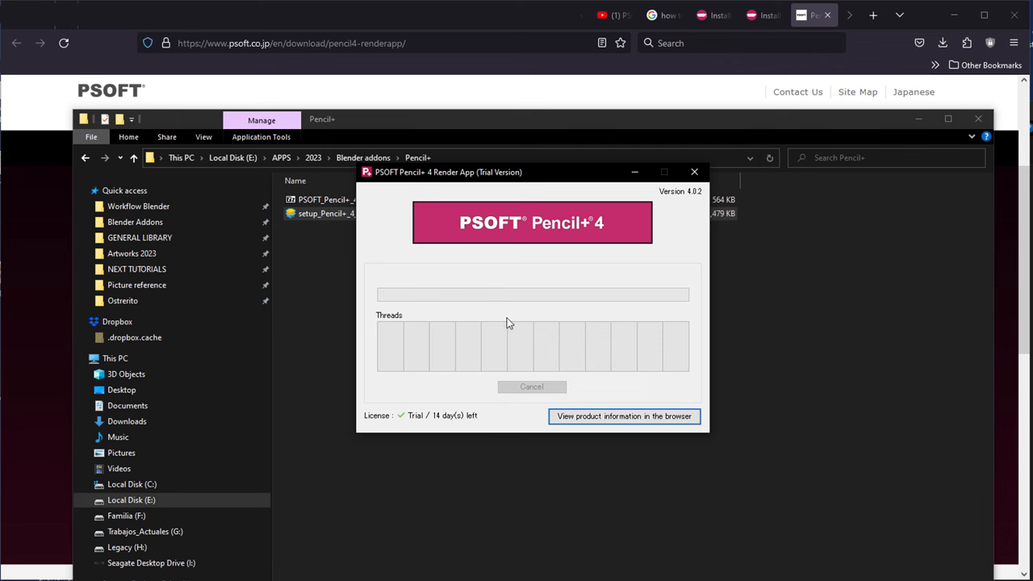
Step: Download the Pencil+ 4 Line for Blender sample files from the PSOFT page
click(623, 416)
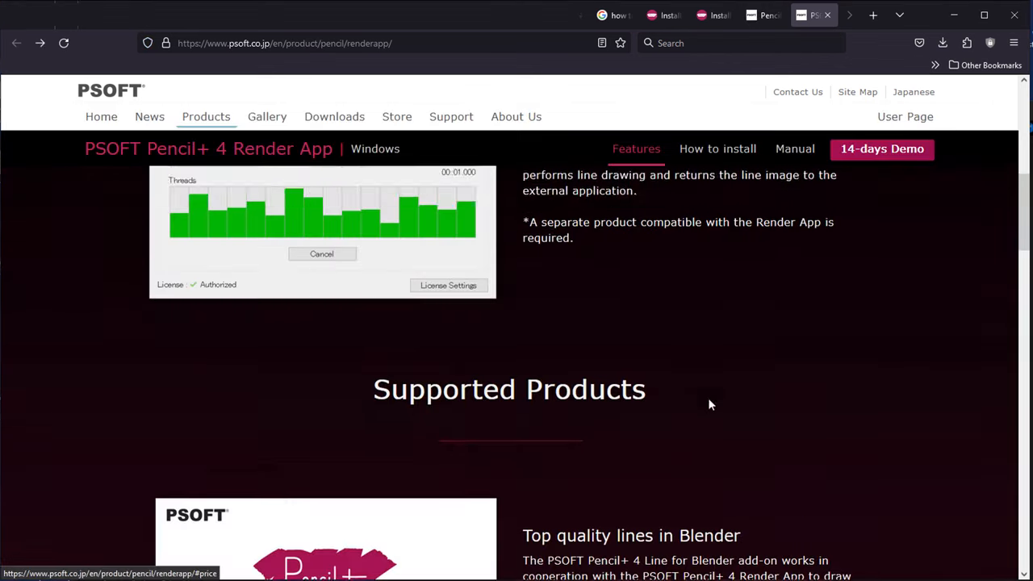
scroll(down, 3)
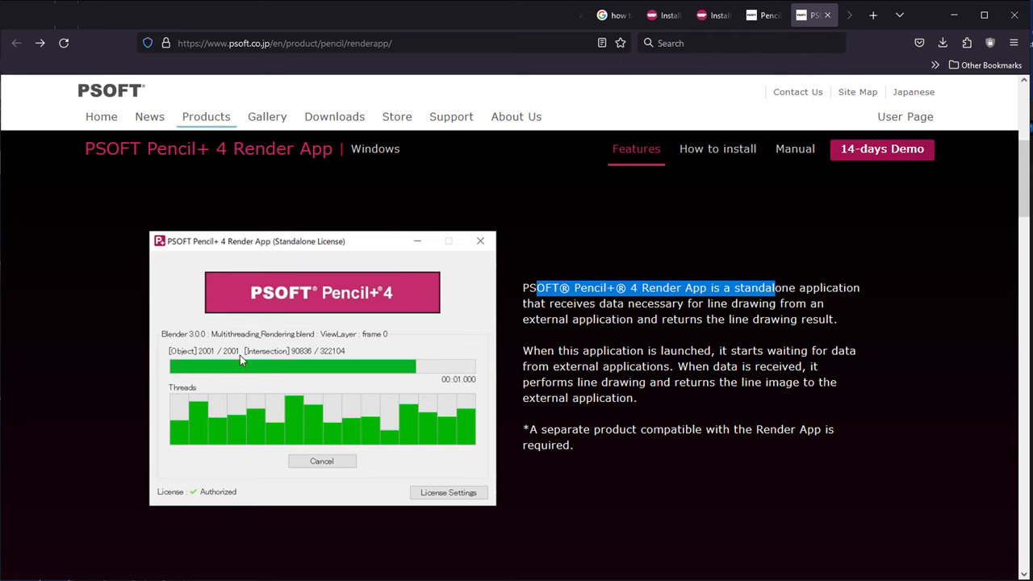
mouse_move(403, 420)
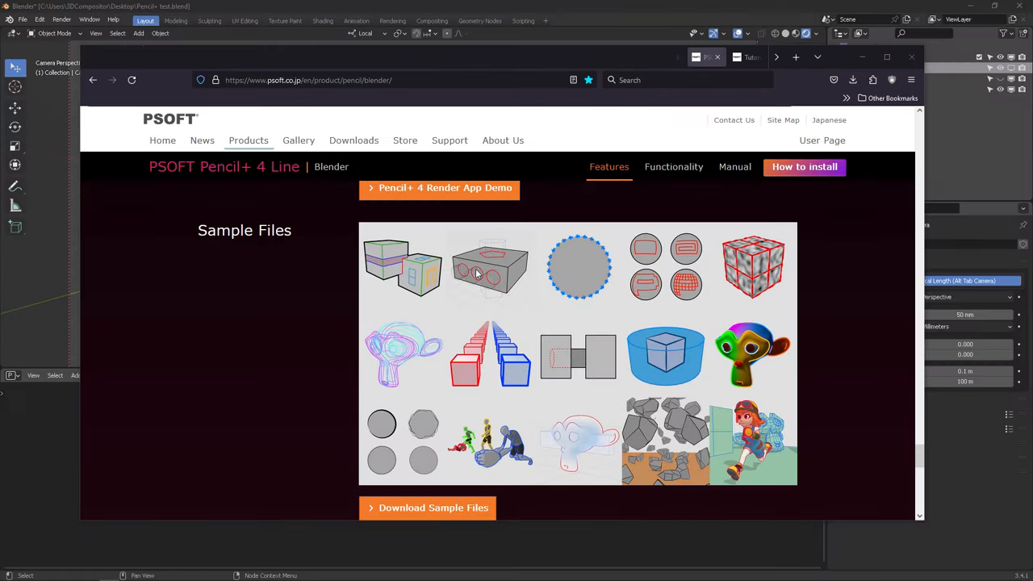
scroll(down, 3)
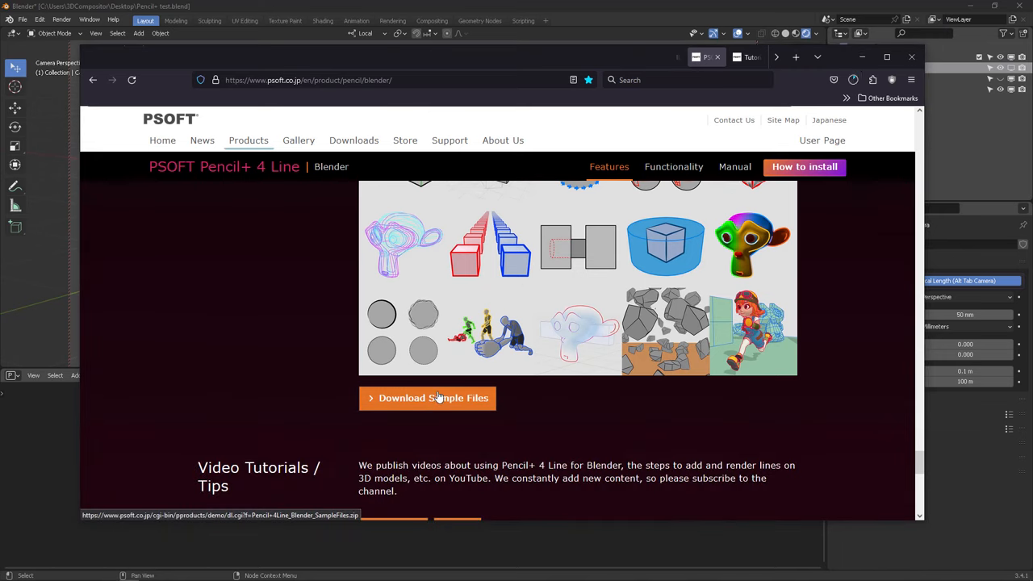
click(852, 79)
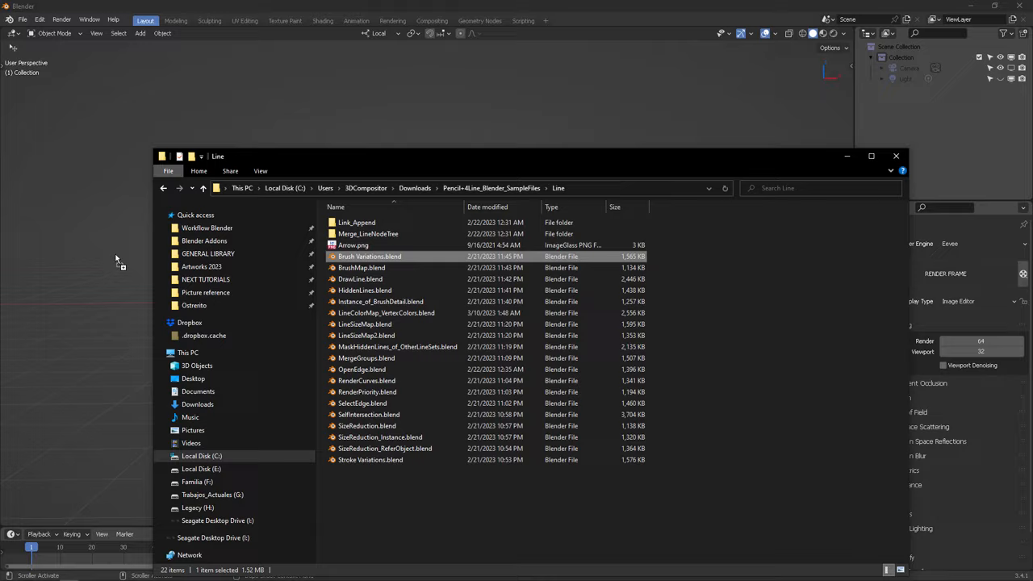
Step: Open the Brush Variations.blend sample showing four circles in different brush styles
double_click(368, 255)
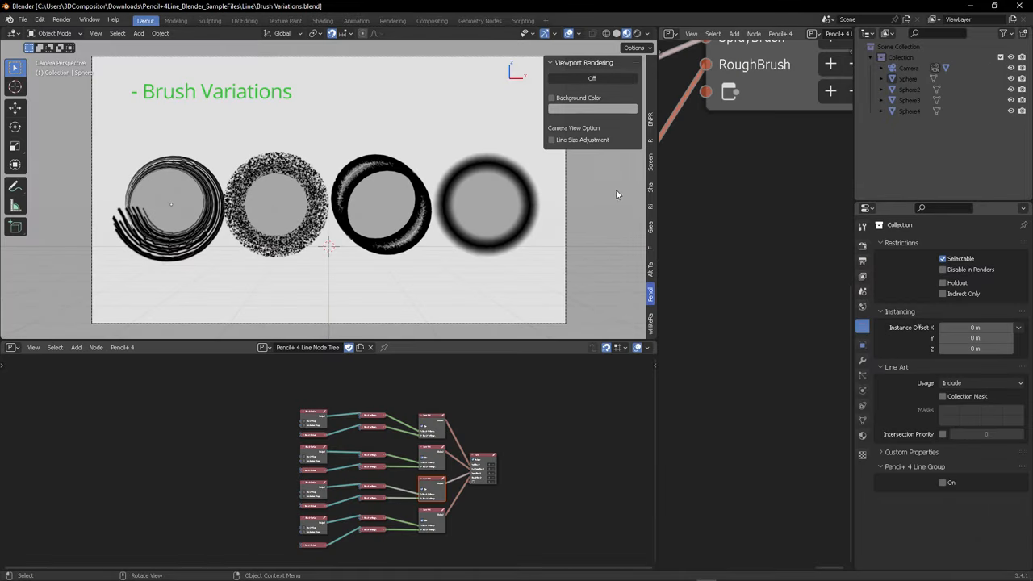
mouse_move(397, 360)
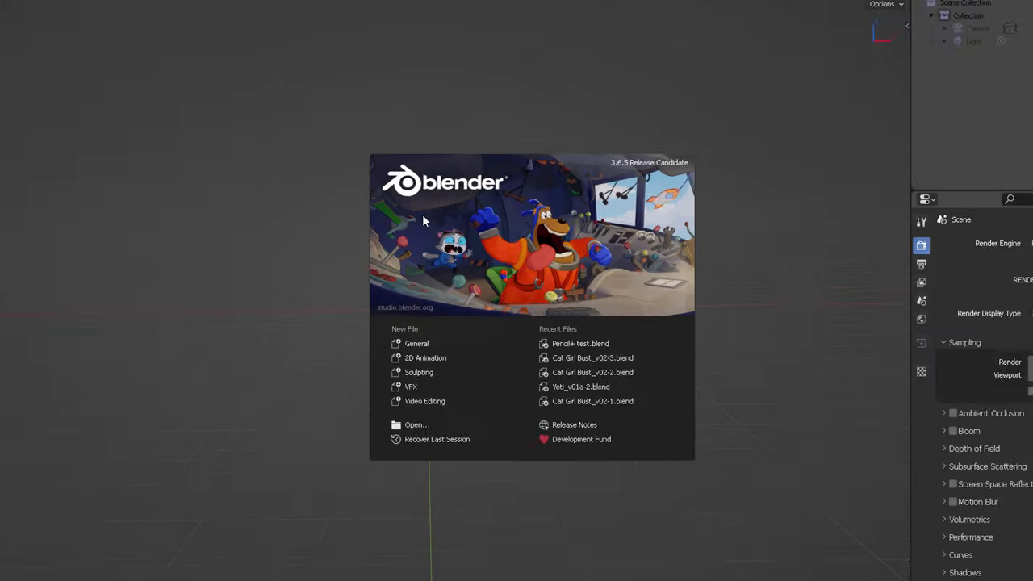
Step: Install the Pencil+ 4 Line add-on zip through Blender's Preferences
click(38, 19)
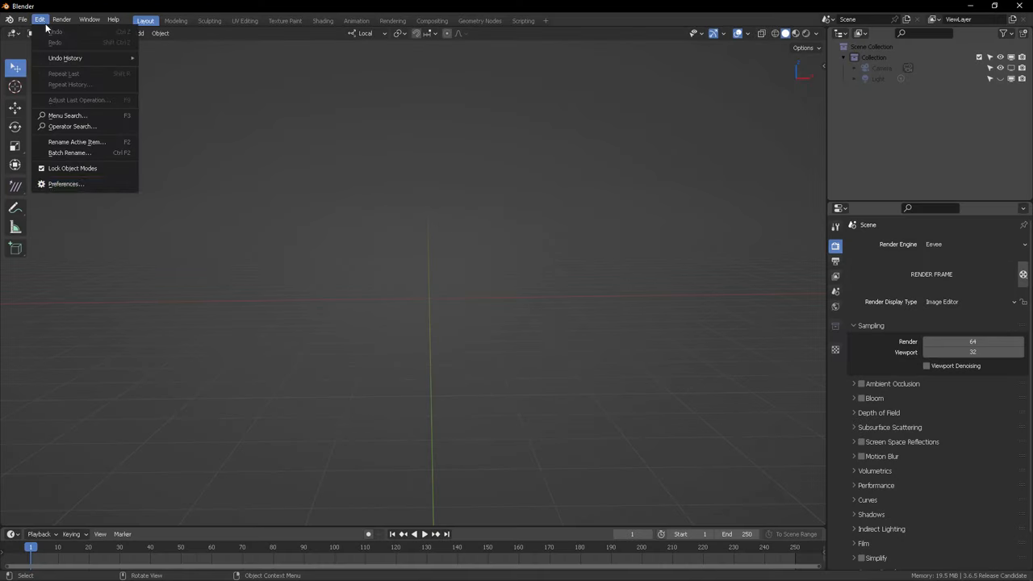
click(66, 184)
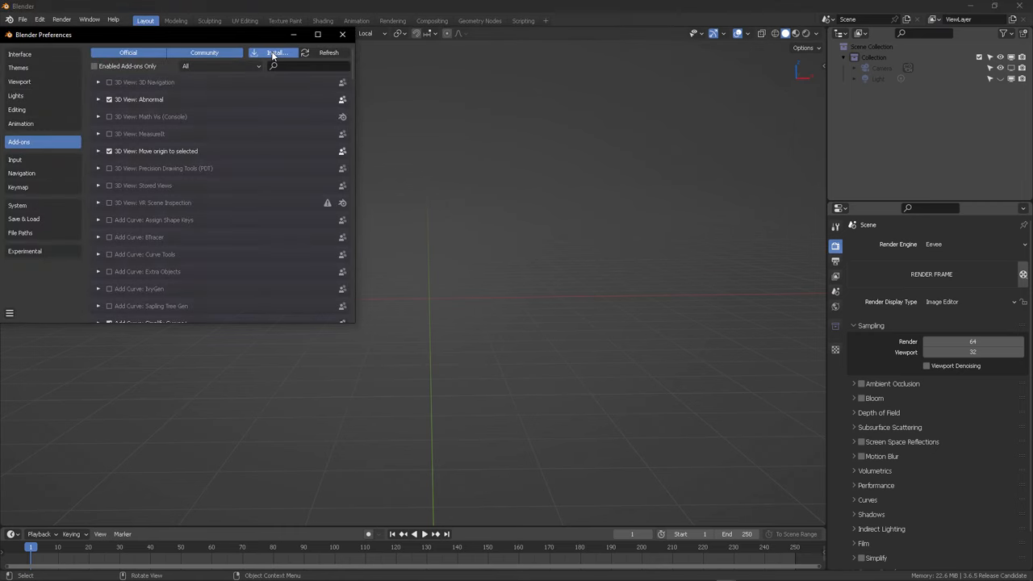
click(278, 52)
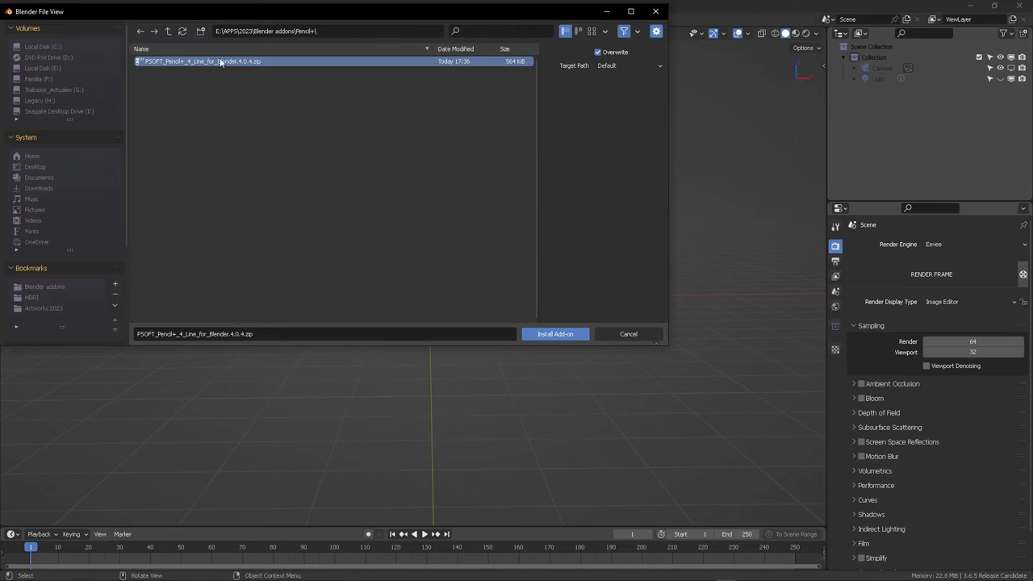
click(555, 332)
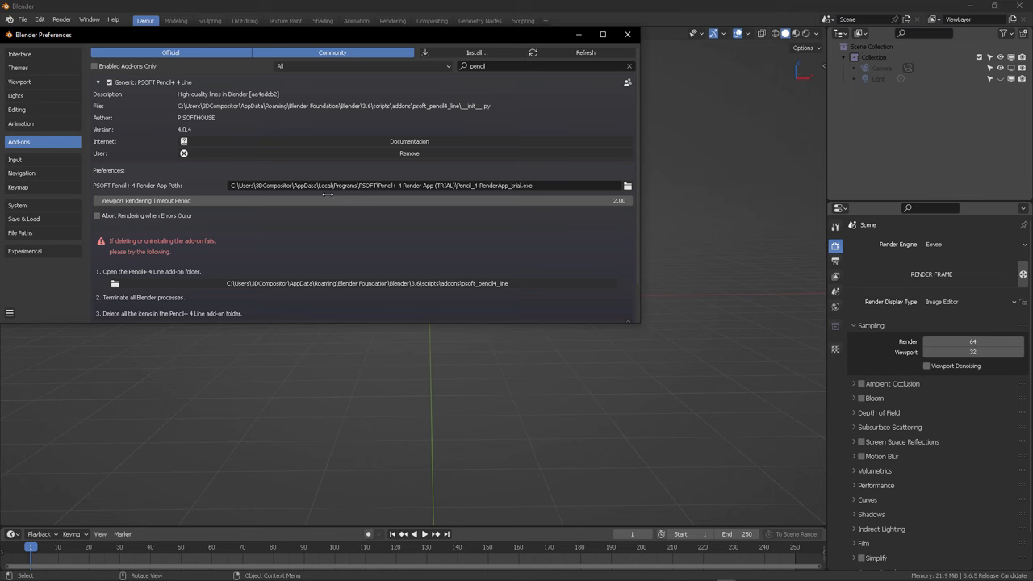
Step: Enable the add-on with its Render App path filled in and close Preferences
click(403, 184)
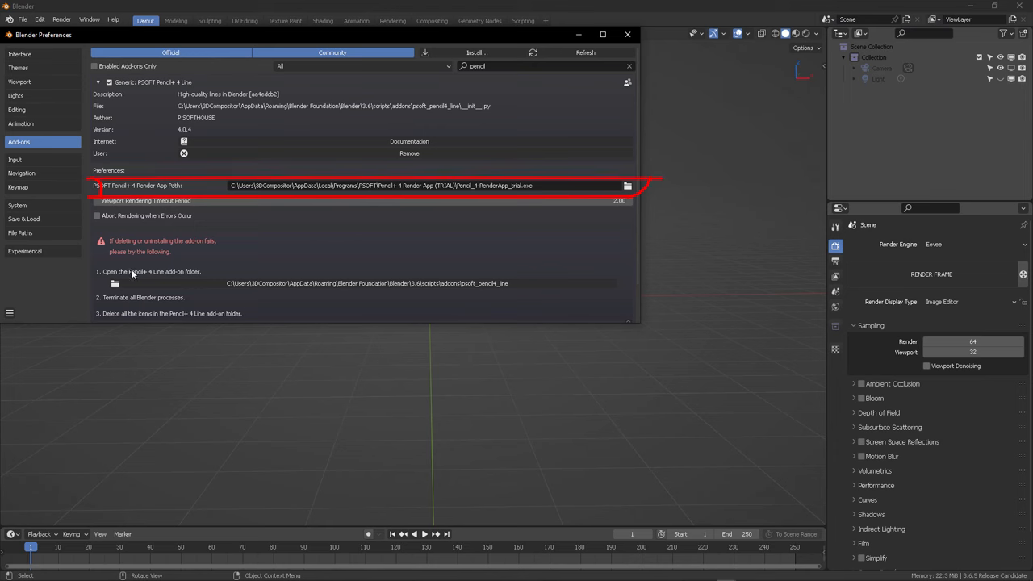
mouse_move(209, 282)
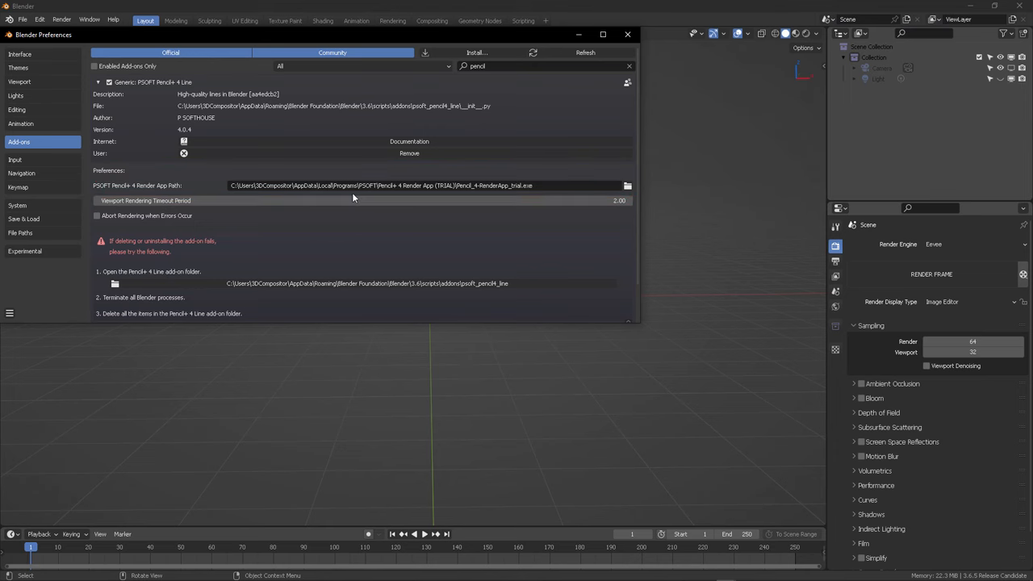
click(626, 34)
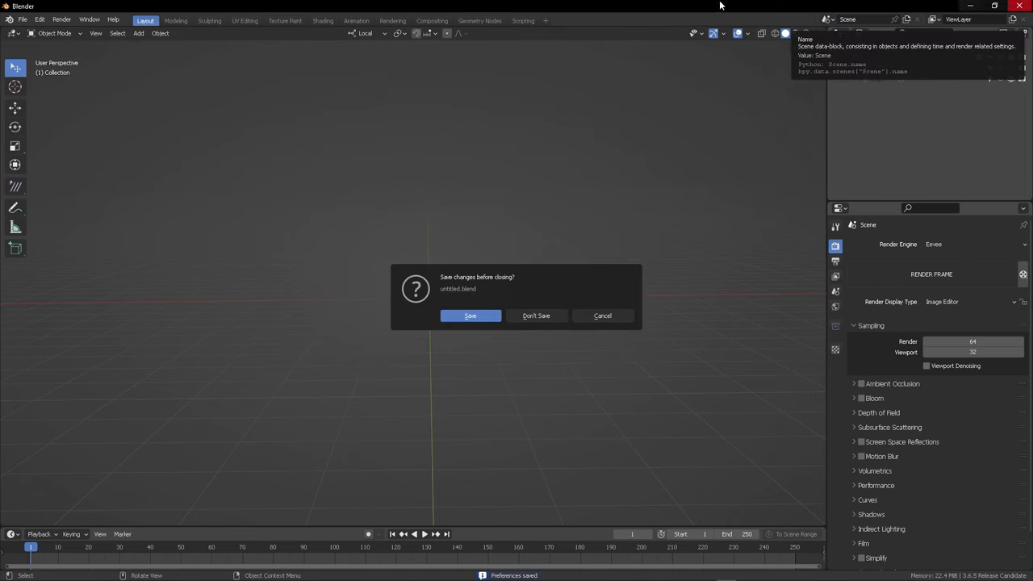
Step: Restart without saving, add a Suzanne monkey head with smooth shading, and show its material nodes
click(536, 314)
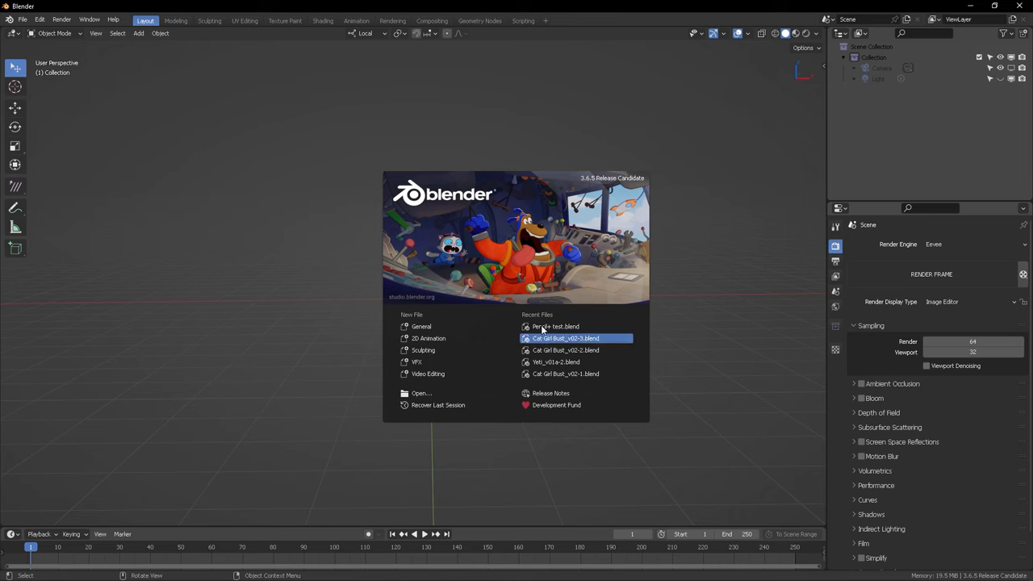
click(139, 32)
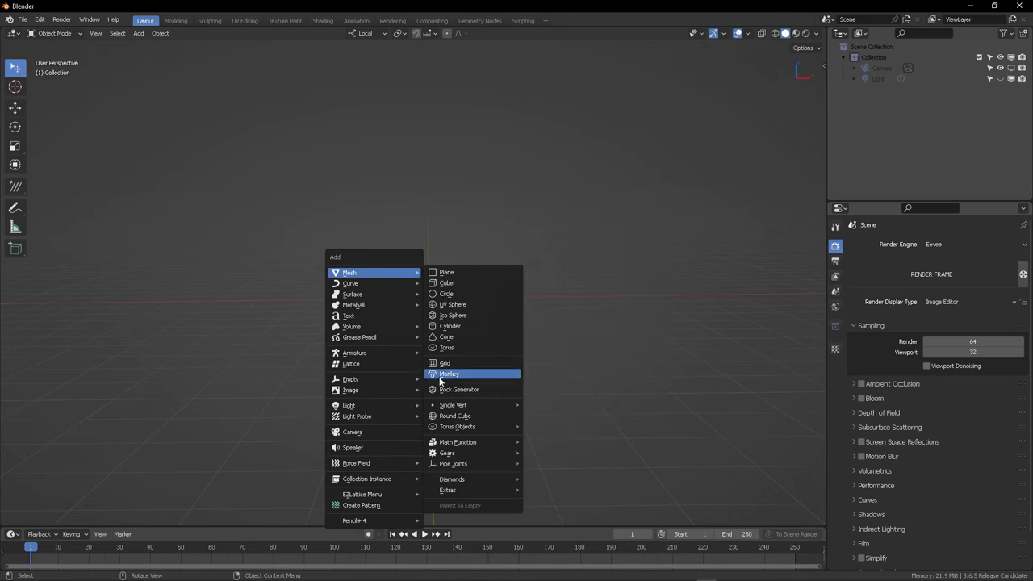
click(449, 375)
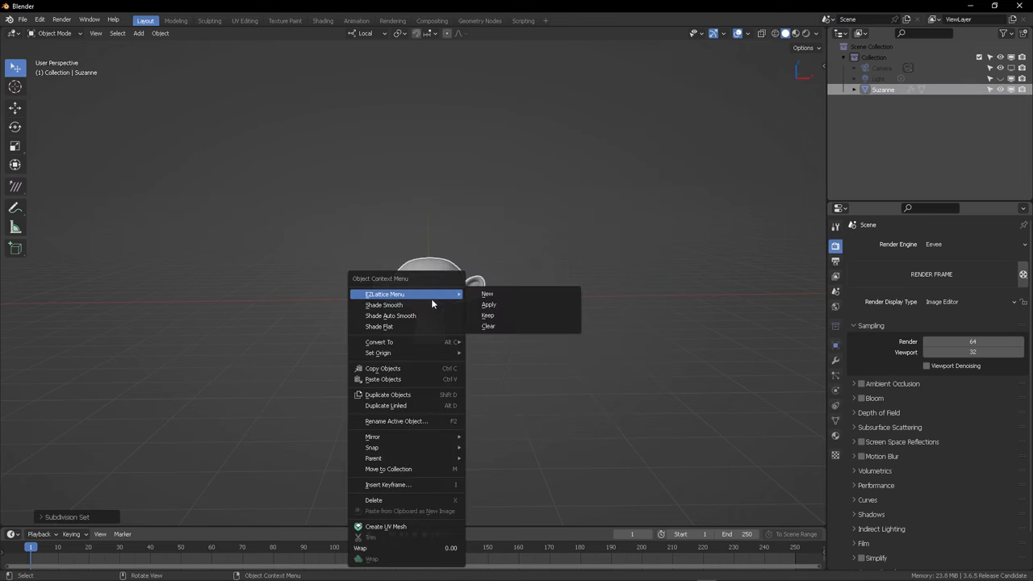
click(384, 303)
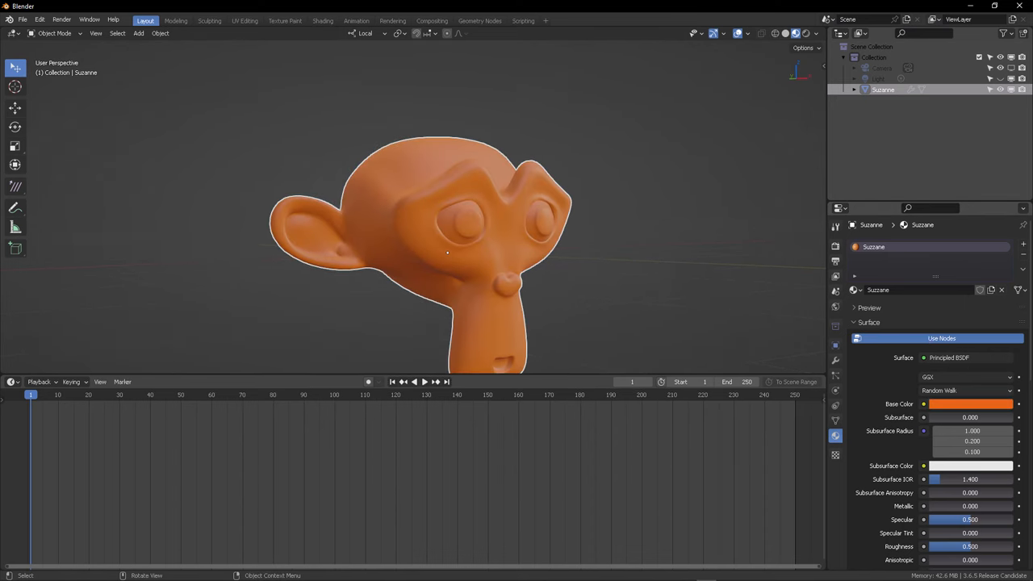
click(10, 381)
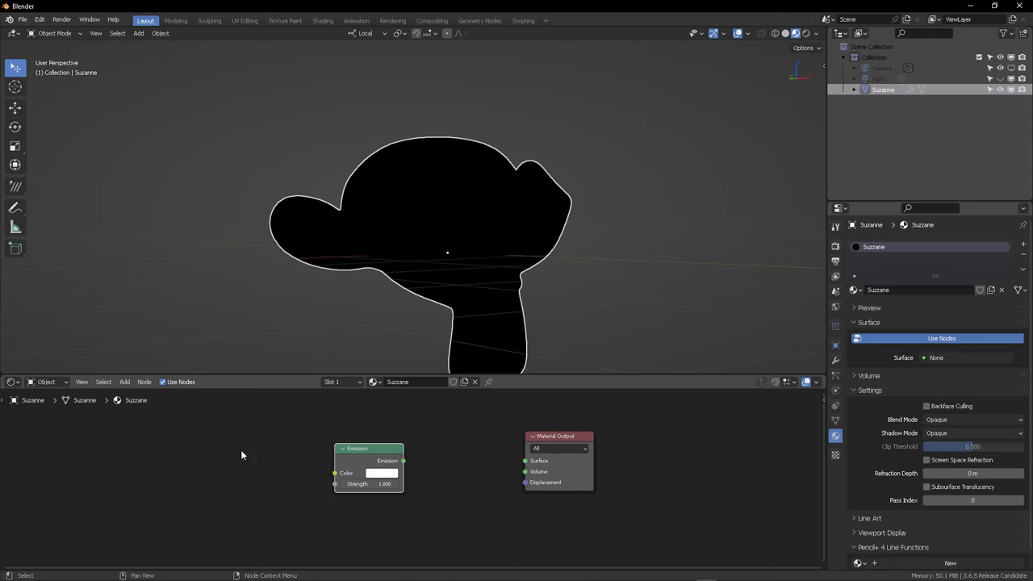
Step: Wire an orange Emission shader into the Material Output so Suzanne renders flat orange
drag(403, 461, 529, 462)
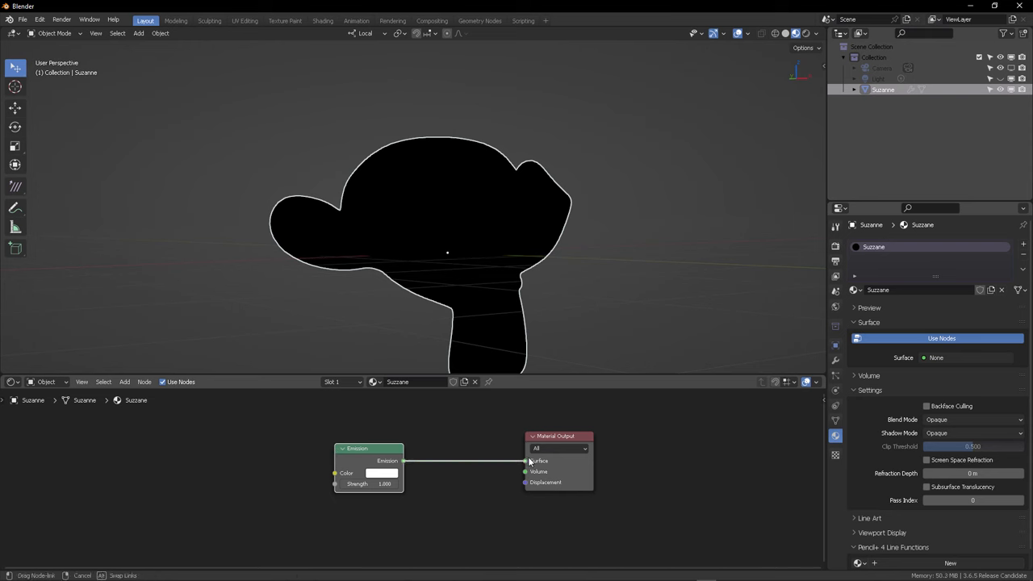
click(382, 471)
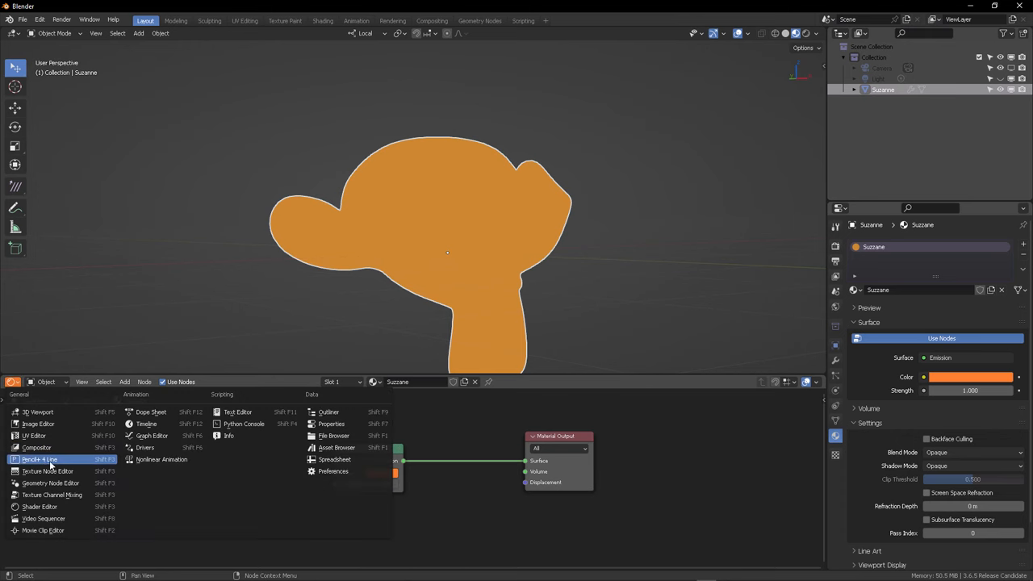
Step: Turn the lower area into a Pencil+ 4 Line Node Editor and create a new line node tree
click(38, 459)
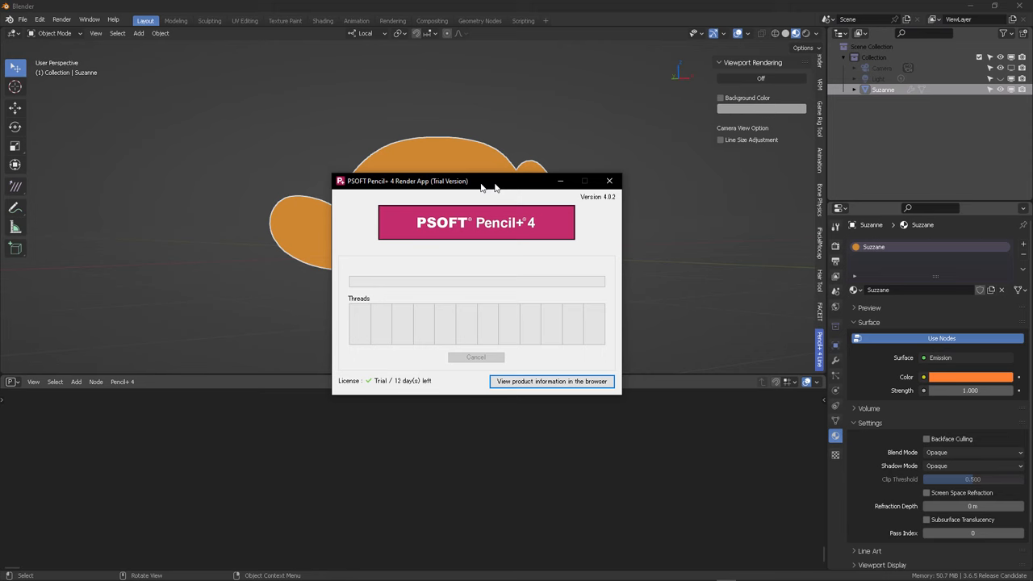
drag(481, 181, 495, 177)
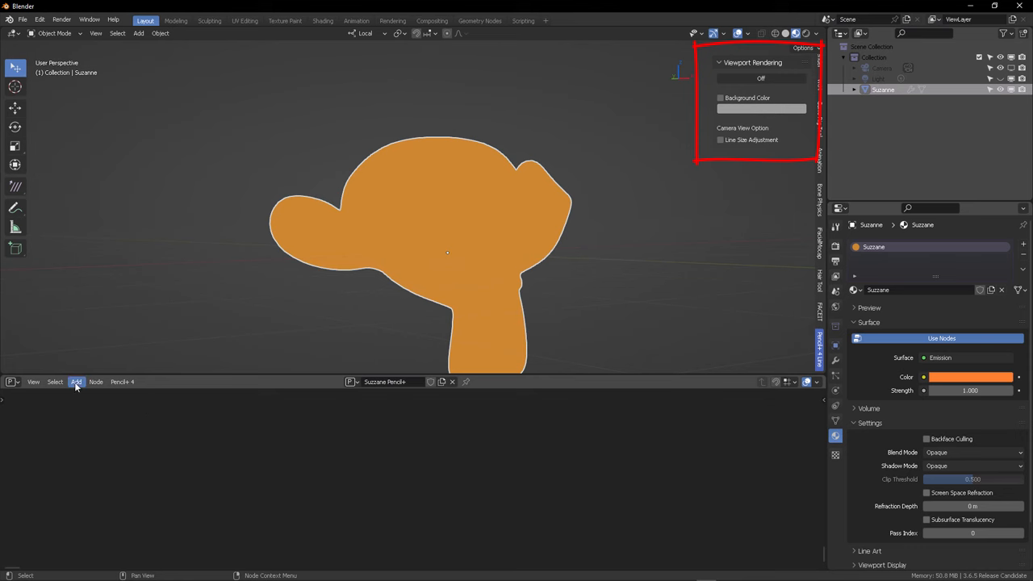
click(76, 381)
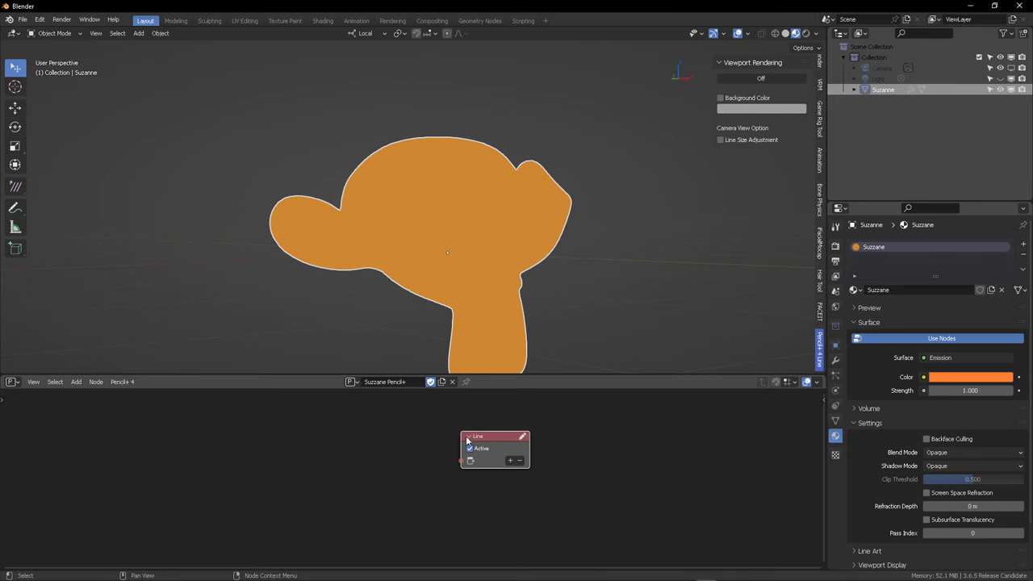
Step: Add a Line Set named 'Suzanne head' feeding the Line node and preview lines on a white background
click(78, 381)
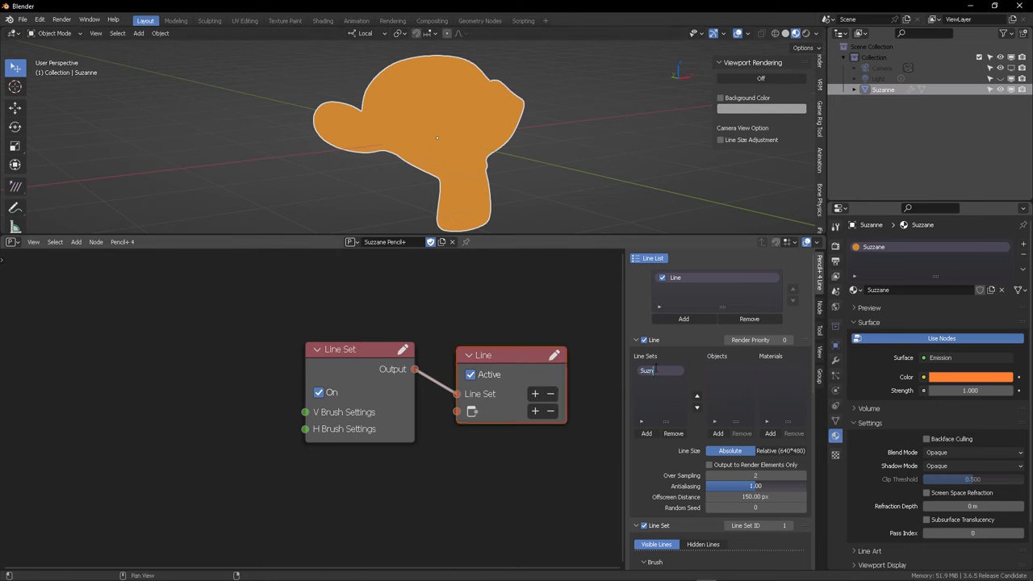
text(Suzanne head)
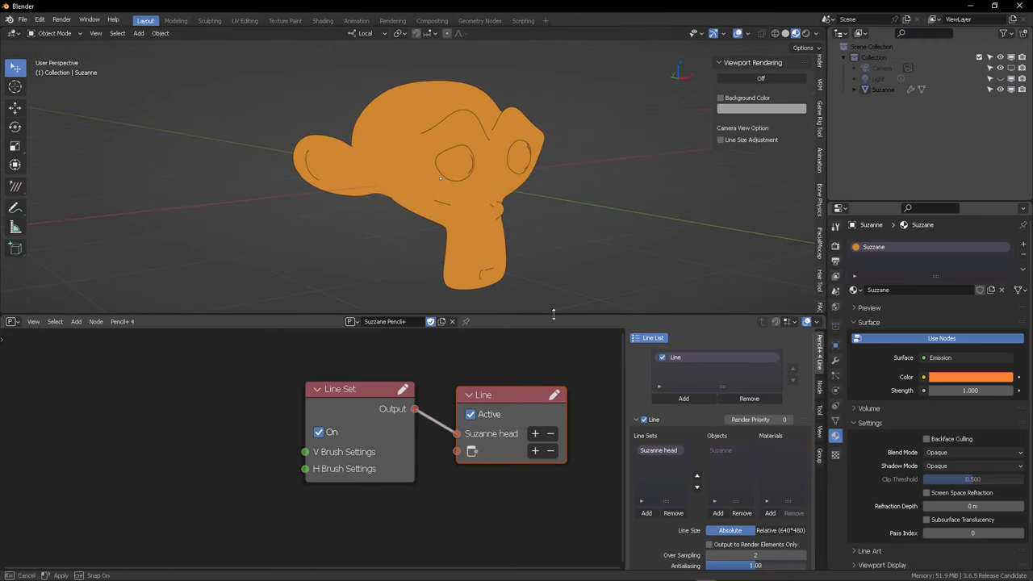
click(720, 99)
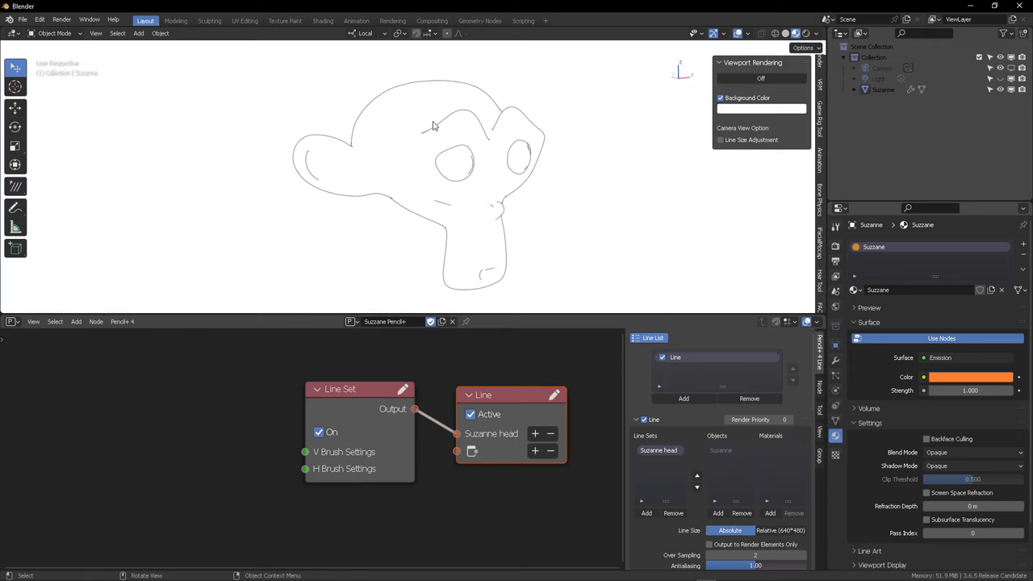
mouse_move(626, 154)
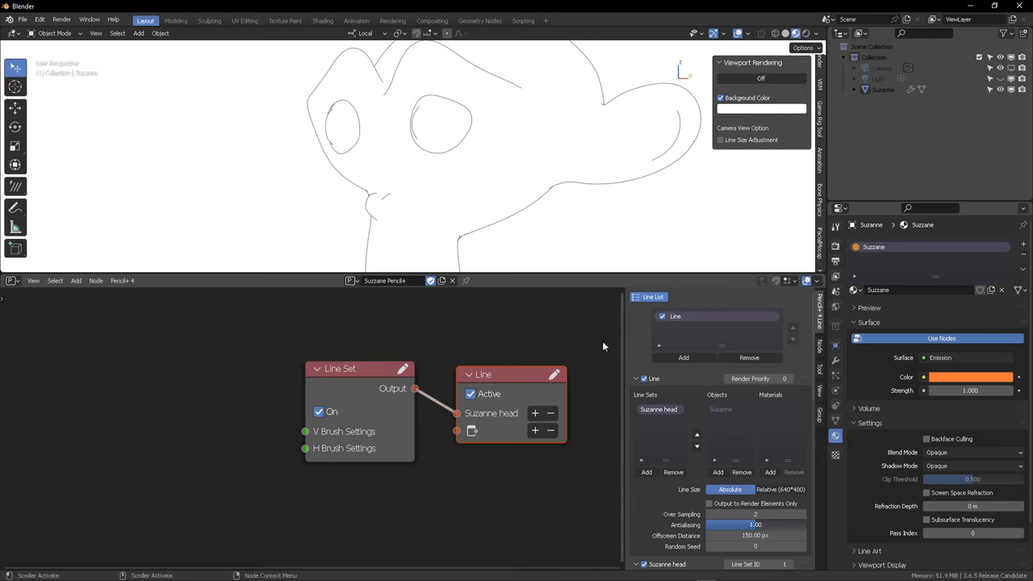
click(97, 280)
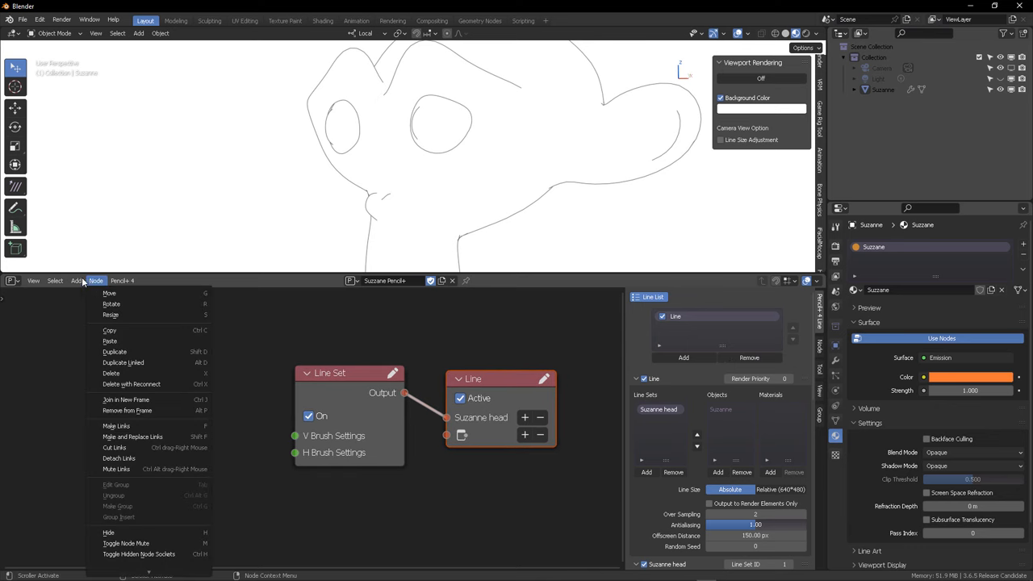
Step: Add a Pencil+ 4 Brush Settings node wired to the Line Set's V and H Brush Settings inputs
click(76, 281)
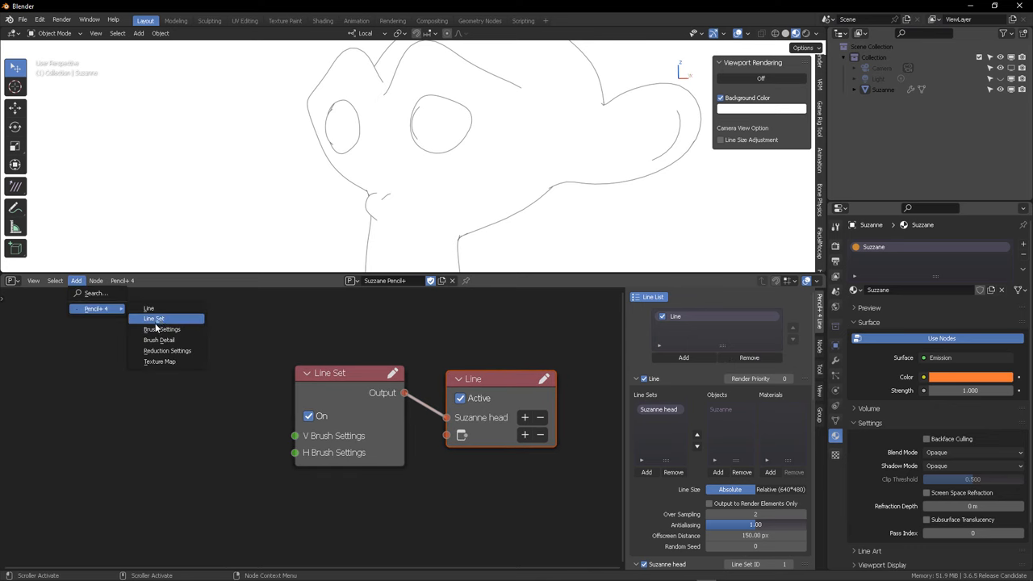
click(161, 329)
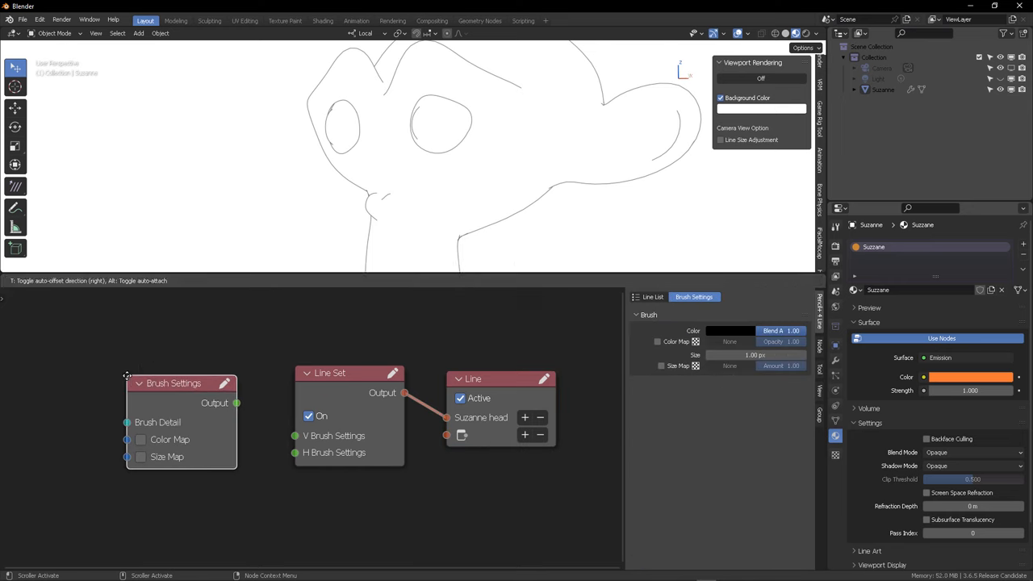
drag(235, 419, 297, 436)
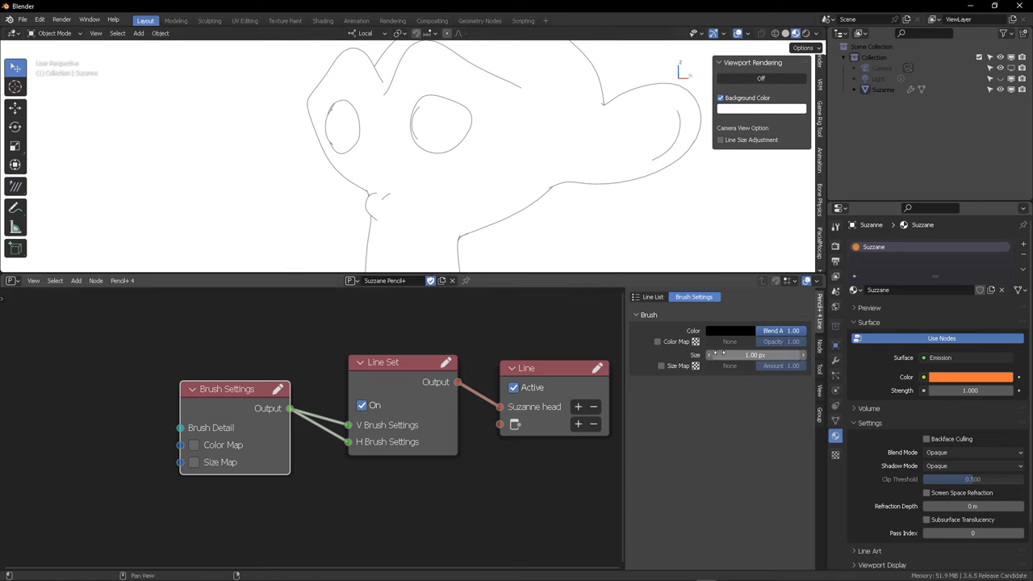
click(729, 331)
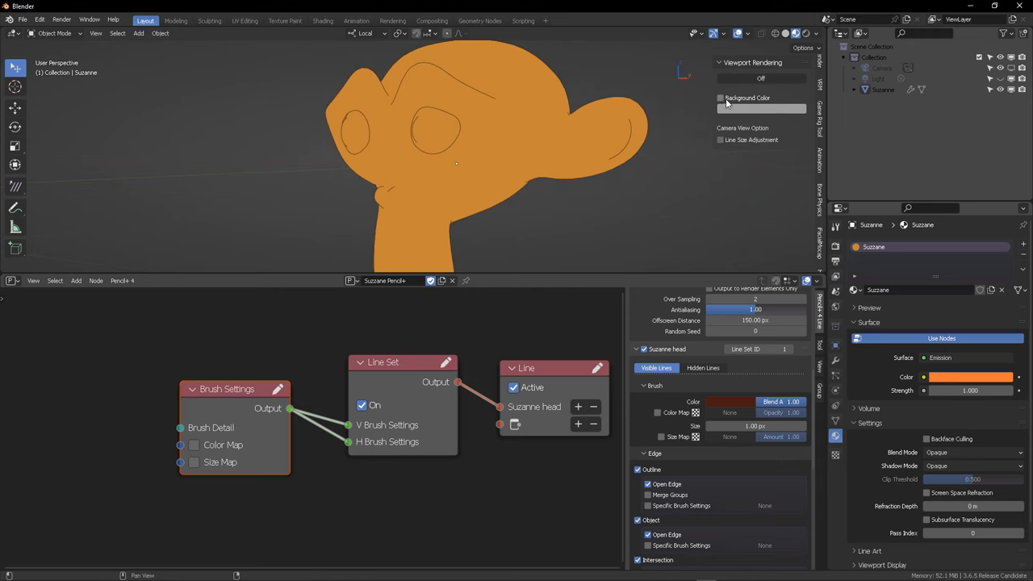
click(720, 99)
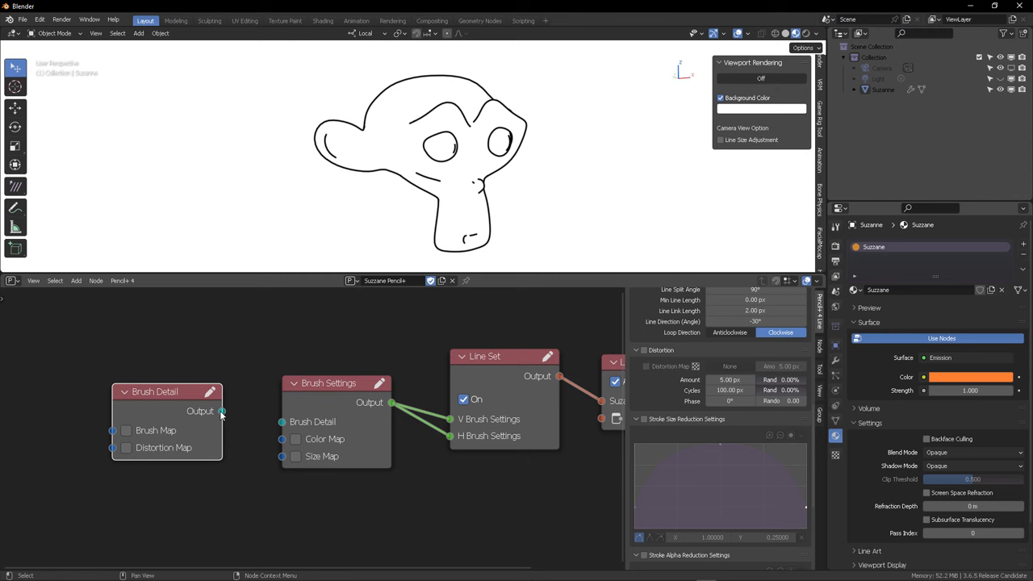
Step: Wire a Brush Detail node into Brush Settings and review the Brush Settings and Brush Detail tabs
drag(168, 392, 191, 400)
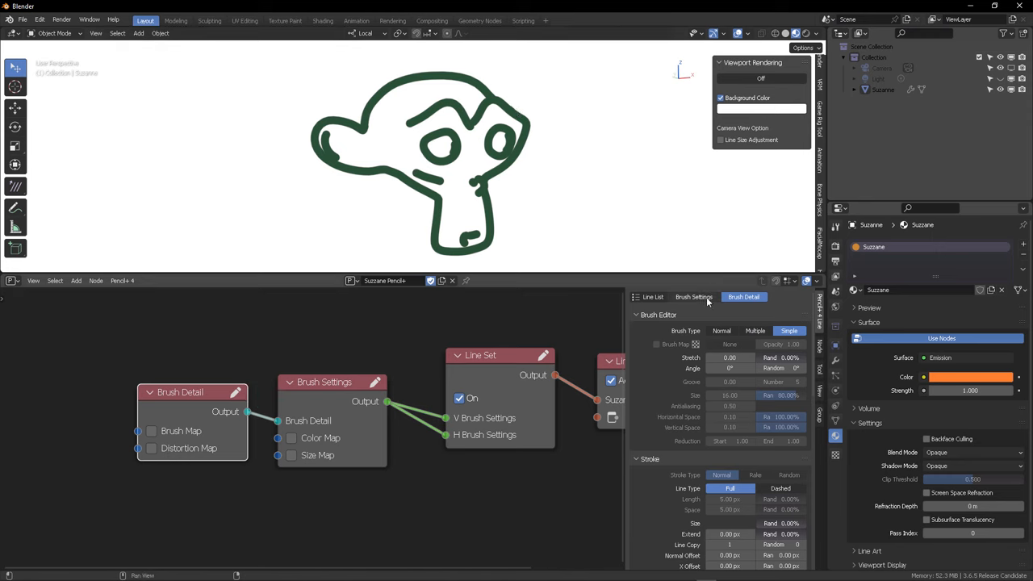
click(694, 297)
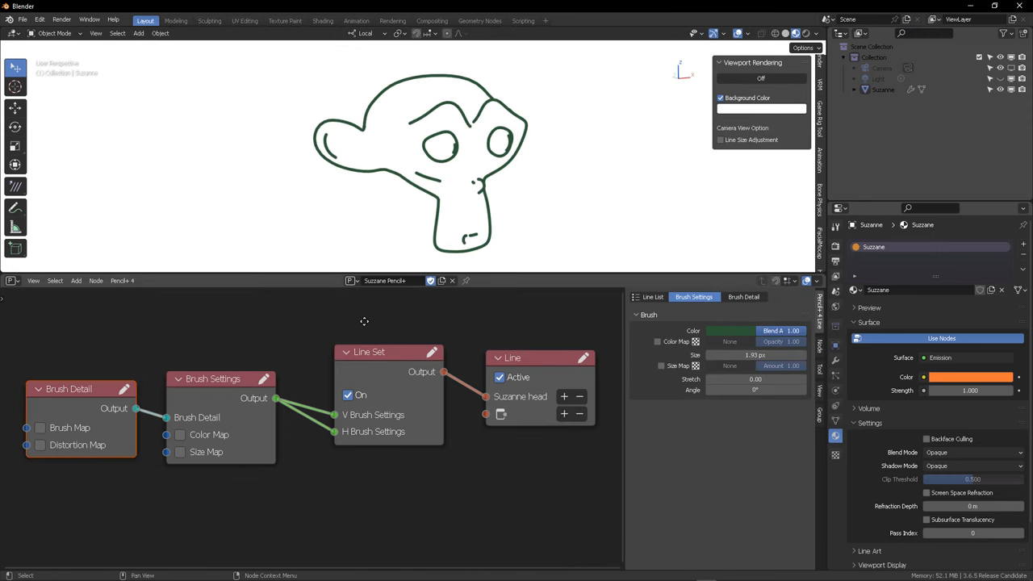
click(652, 297)
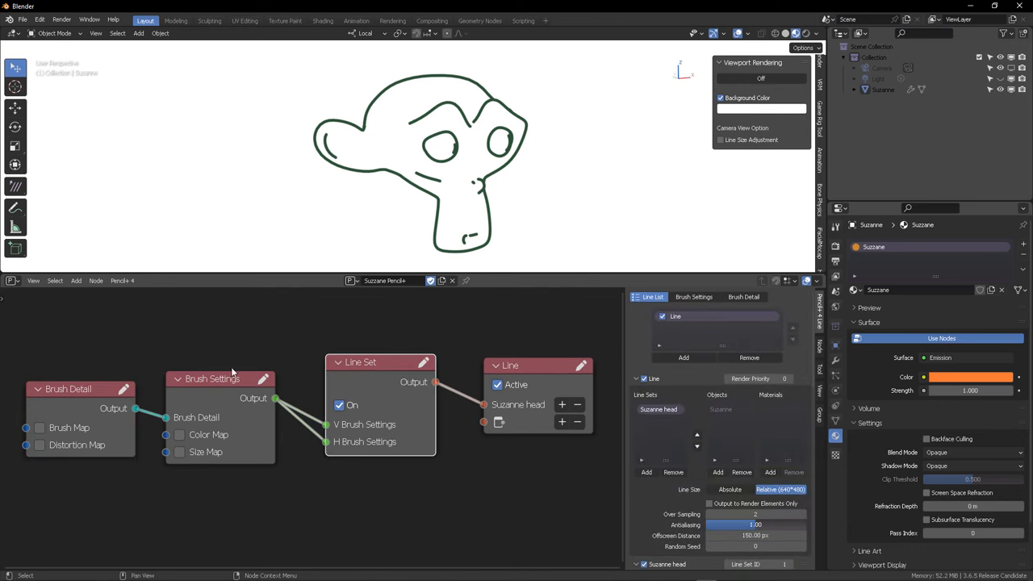
click(76, 281)
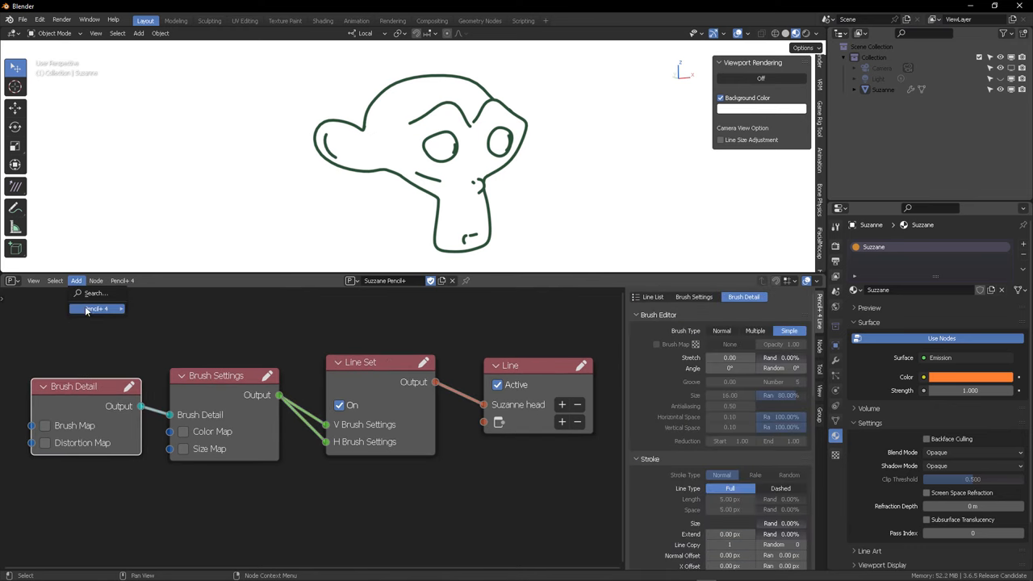
click(97, 308)
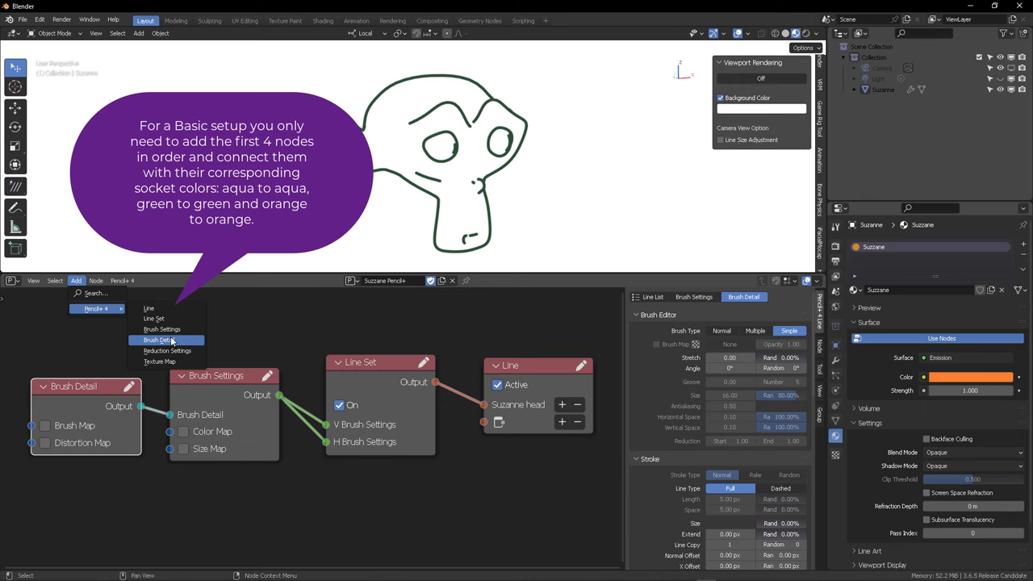
mouse_move(153, 318)
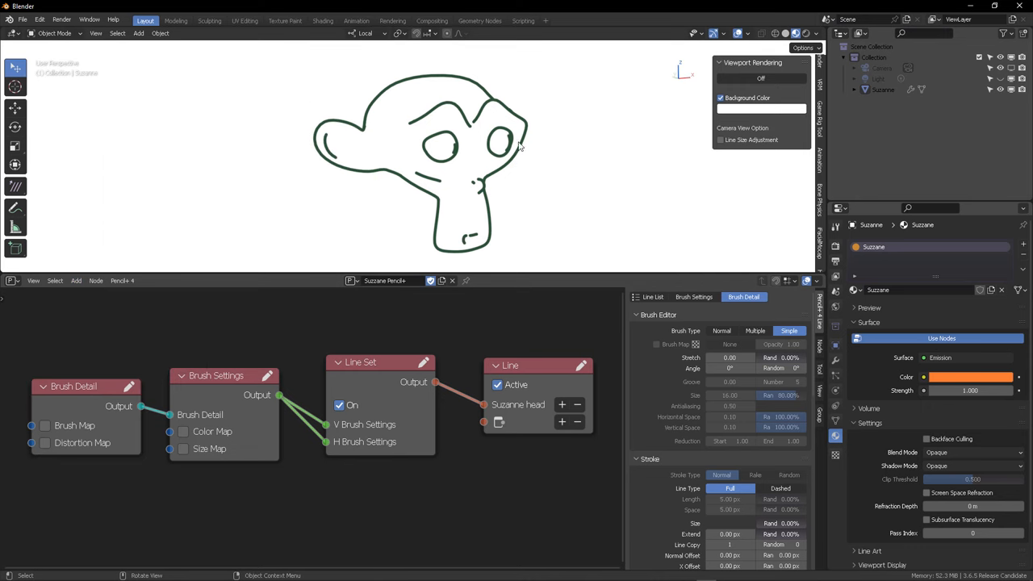
mouse_move(758, 305)
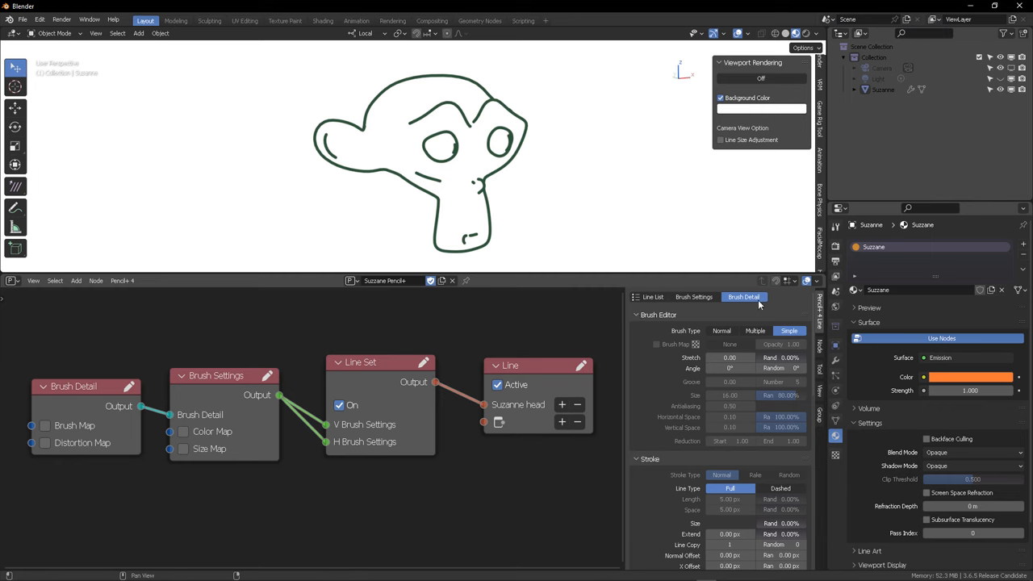
click(638, 315)
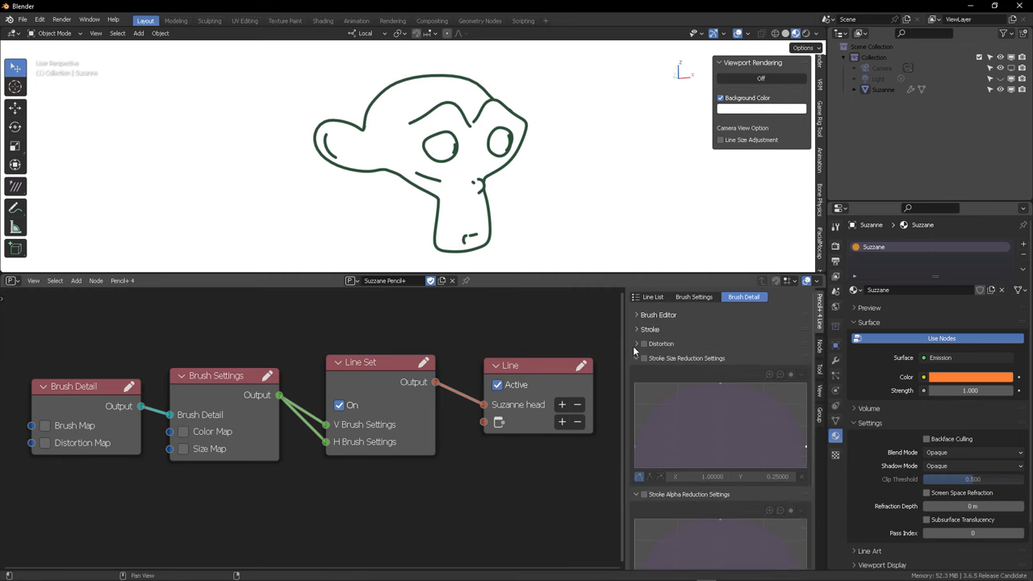
Step: Try Normal and Multiple brush types, then dashed line type before returning to full solid strokes
click(637, 358)
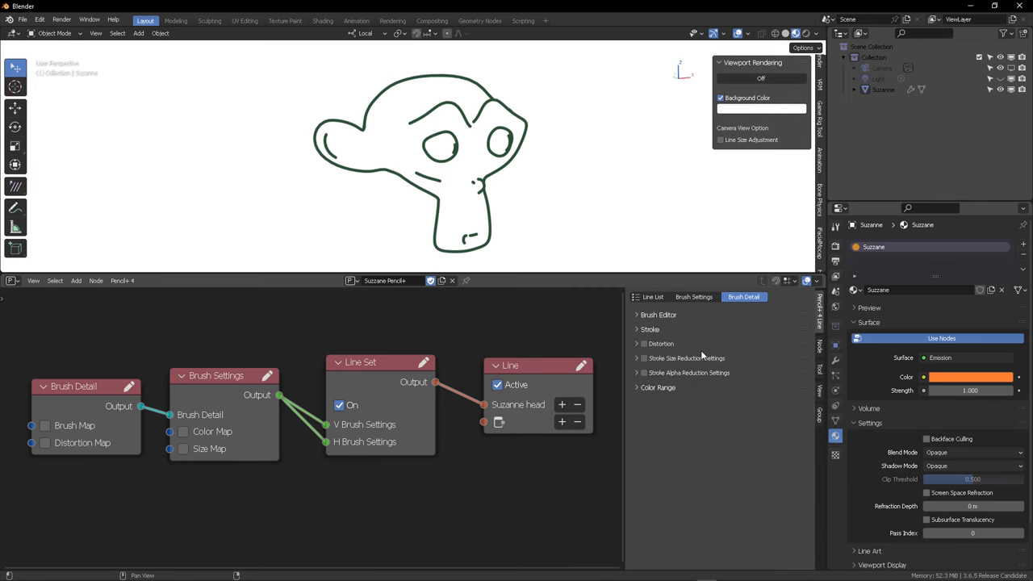
click(659, 315)
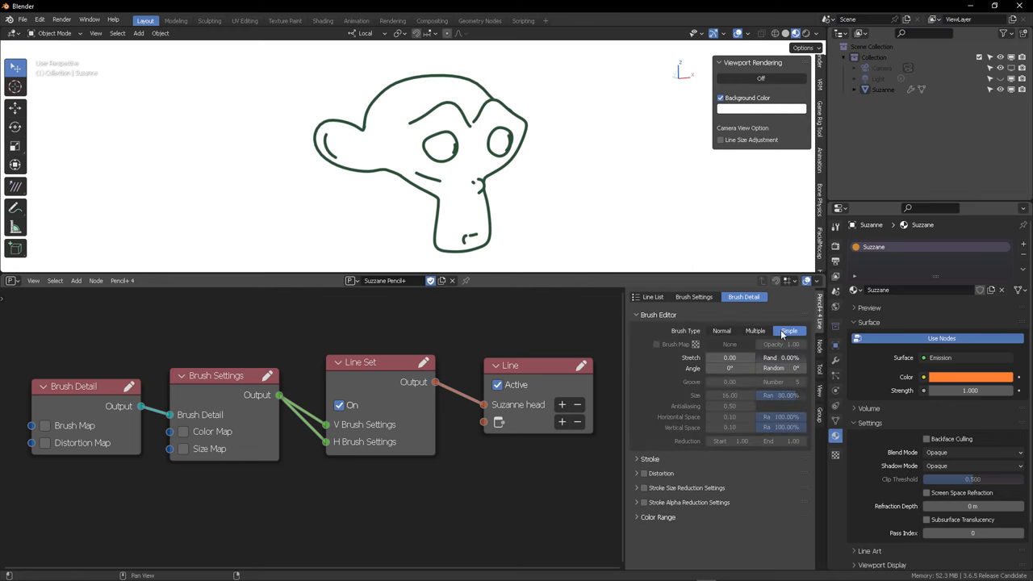
click(721, 331)
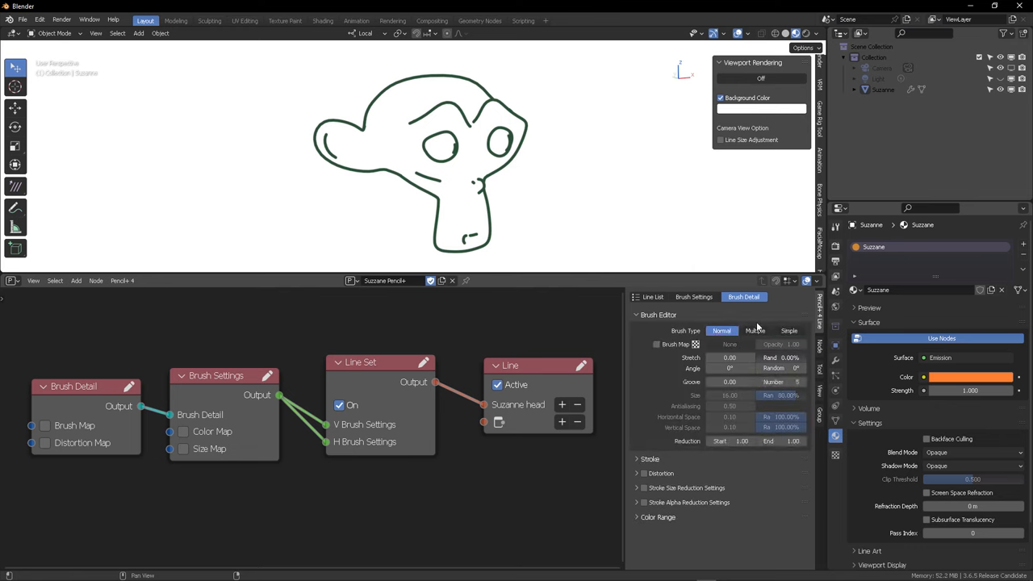
click(755, 331)
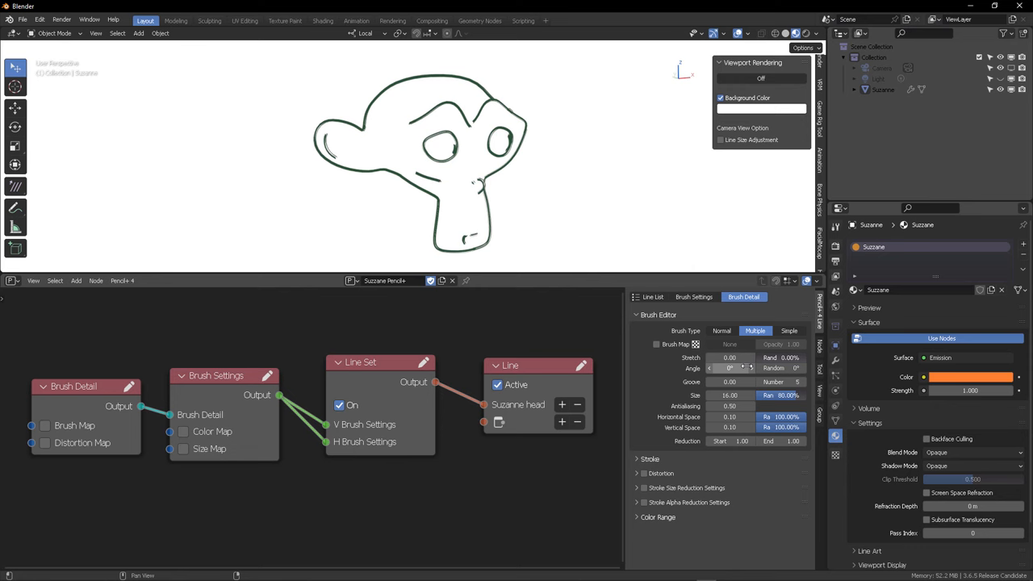
mouse_move(461, 165)
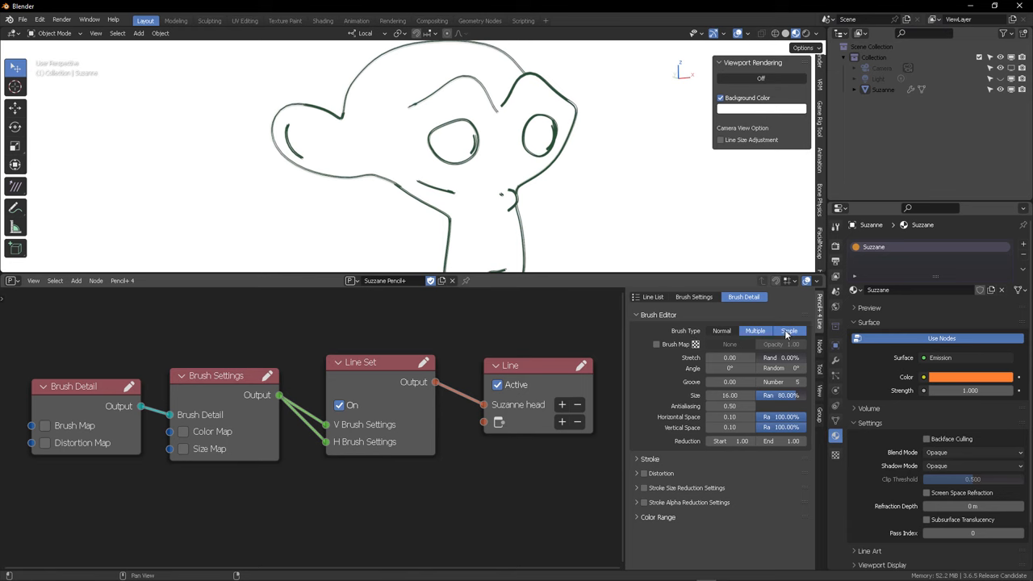
click(787, 331)
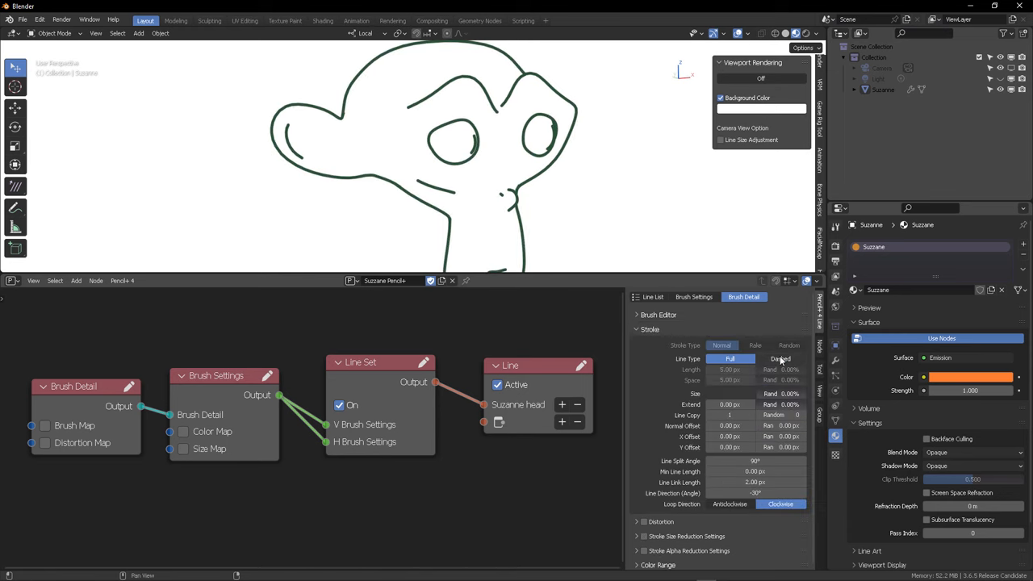
click(779, 358)
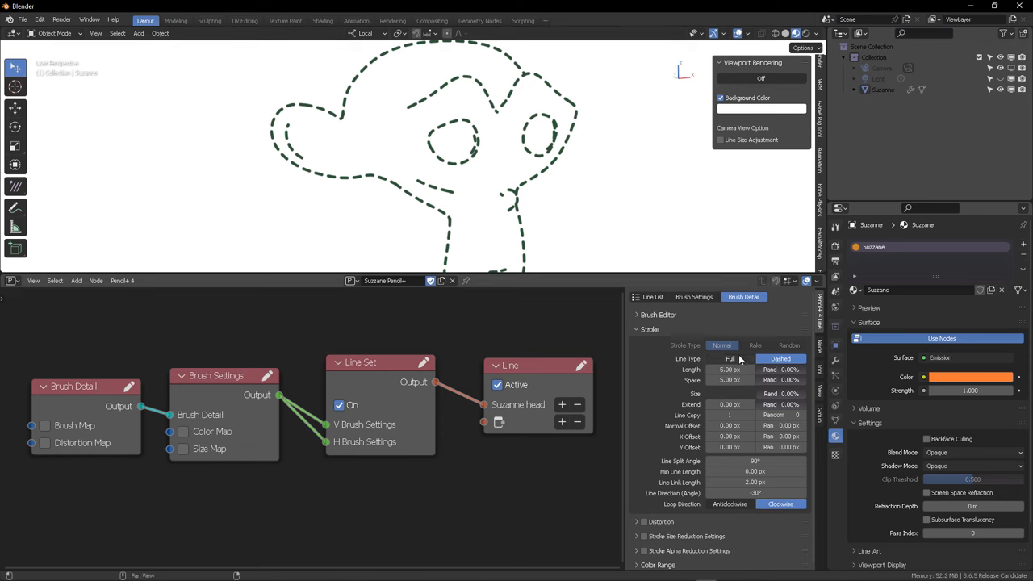
click(729, 358)
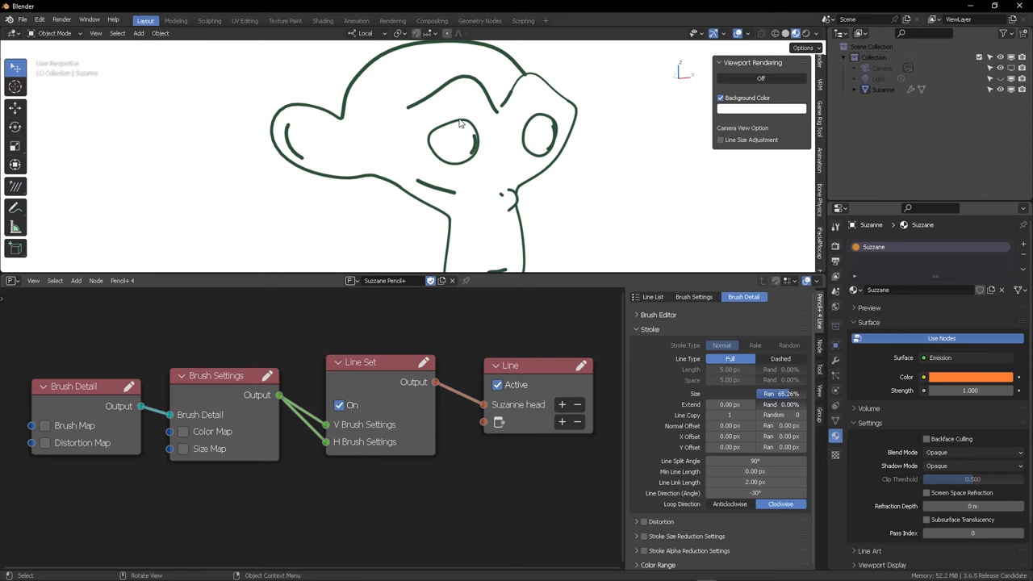
mouse_move(775, 381)
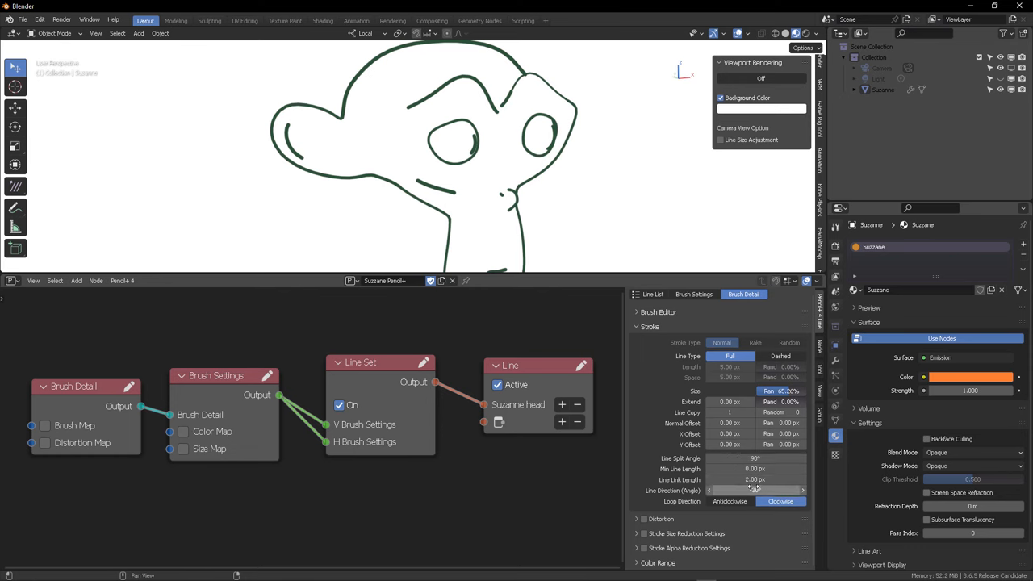
Step: Try wavy stroke distortion on Suzanne's outline, then turn it back off
drag(756, 491, 756, 491)
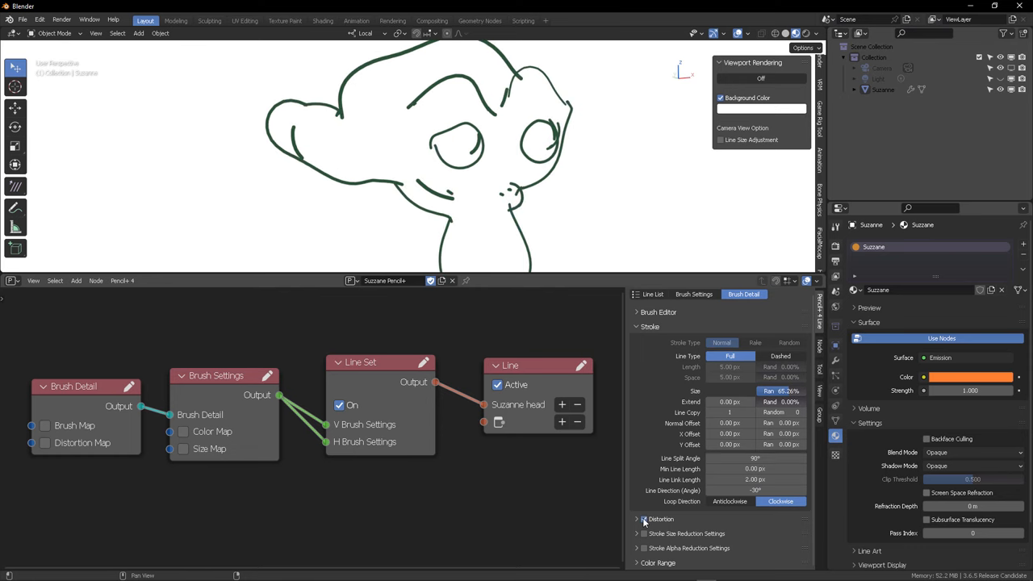
click(638, 519)
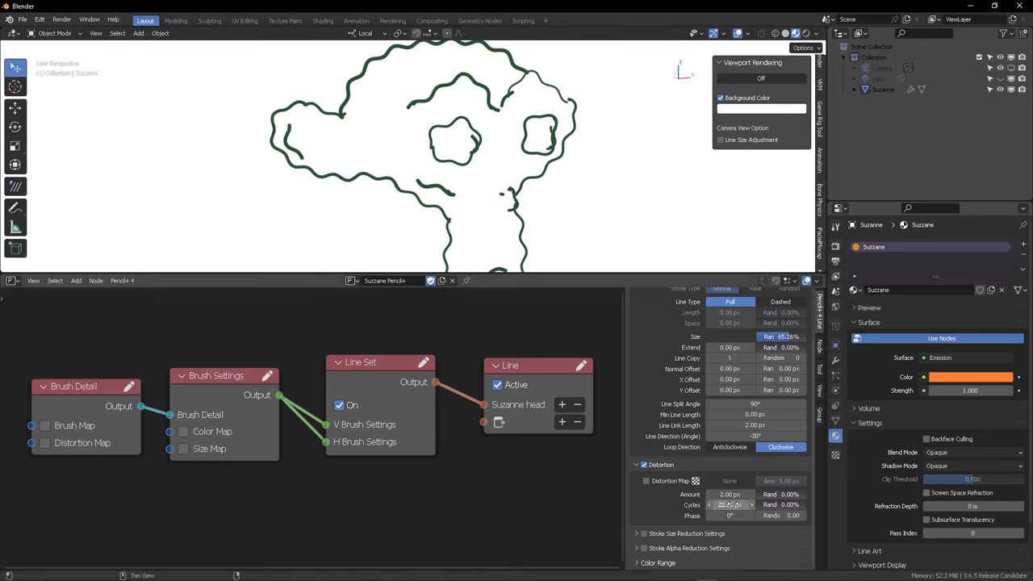
click(781, 503)
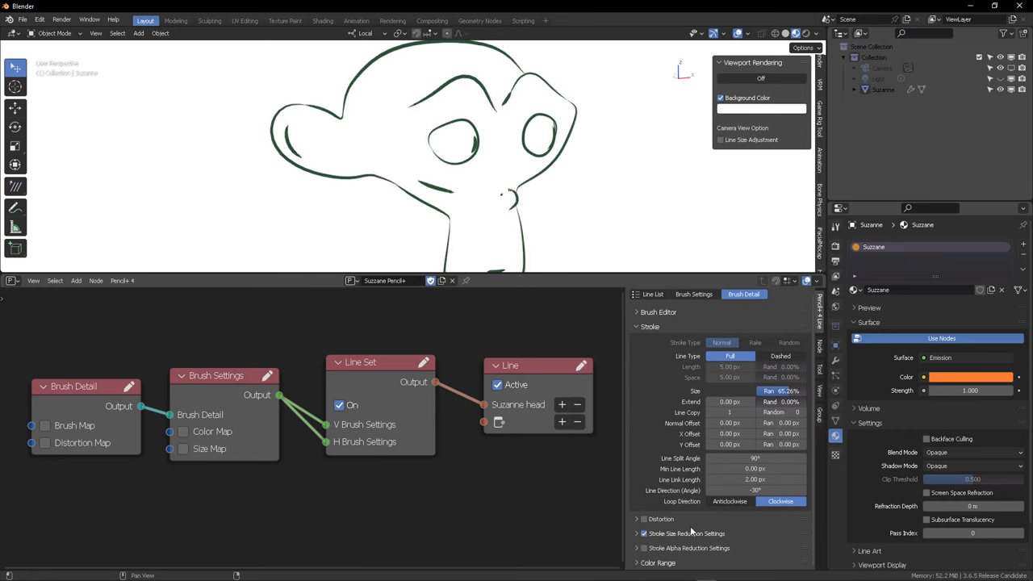
Step: Enable stroke size reduction so Suzanne's outline strokes taper toward their ends
click(638, 533)
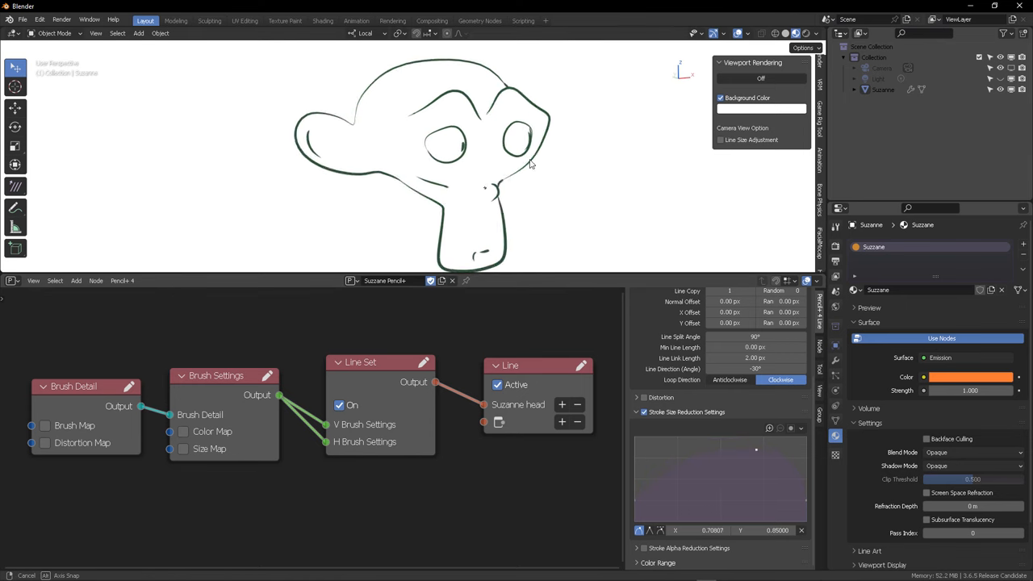
drag(525, 161, 444, 145)
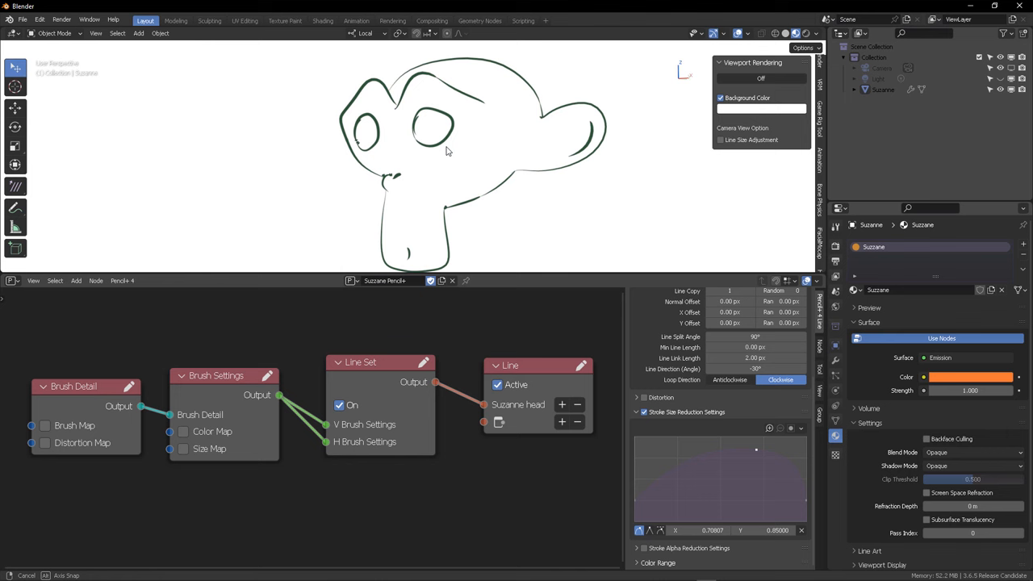
drag(452, 154, 412, 162)
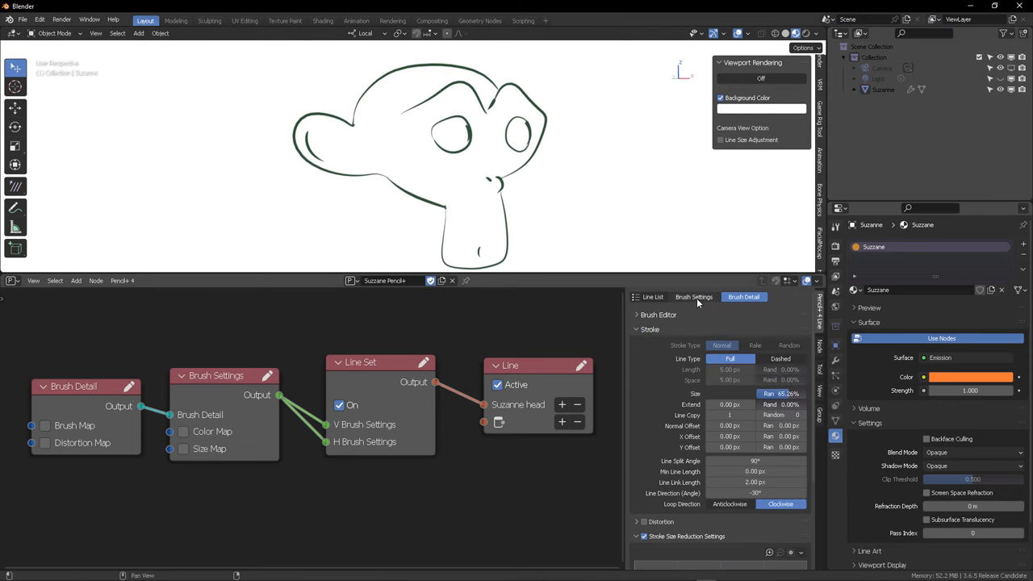
click(694, 297)
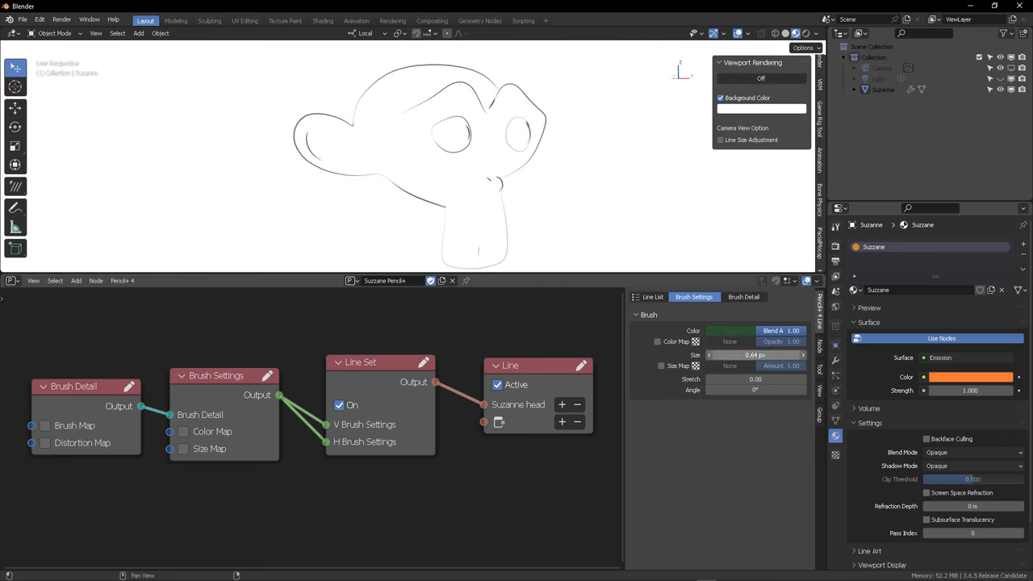
Step: Adjust the Brush Settings so Suzanne's outline strokes become fainter and thinner
click(653, 297)
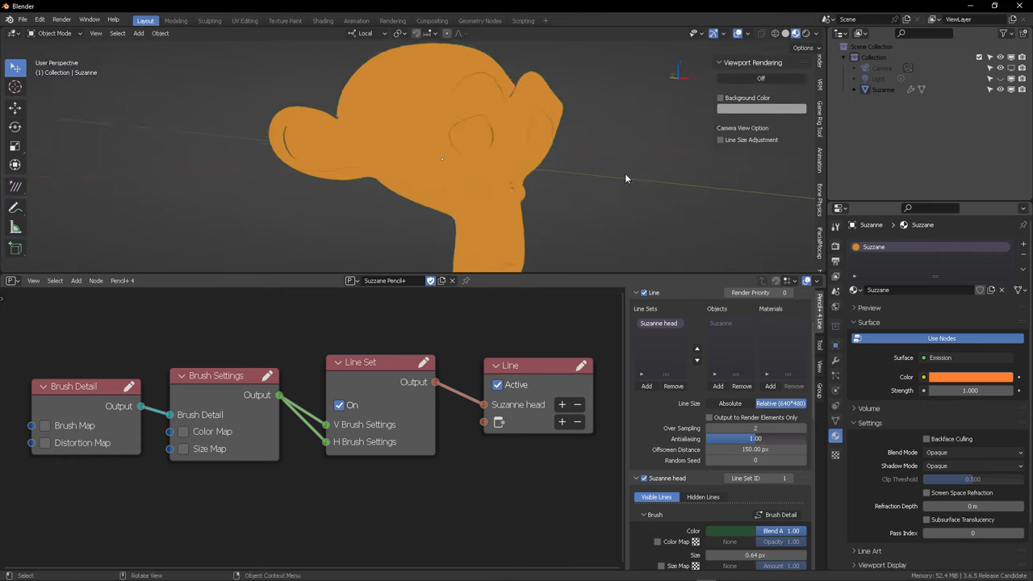
Step: Change Suzanne's surface colour to lavender purple against a light grey world background
click(970, 378)
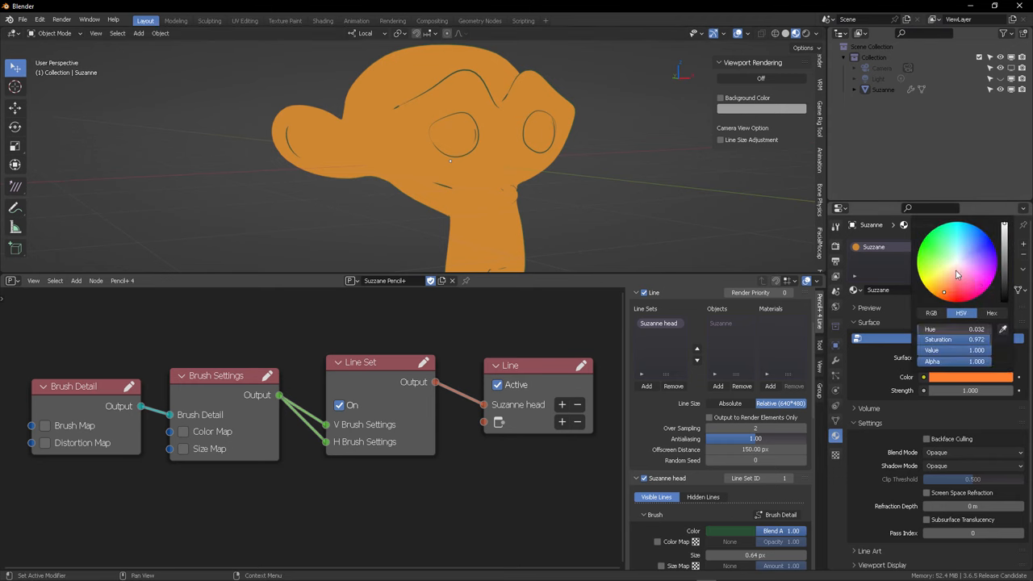
click(956, 277)
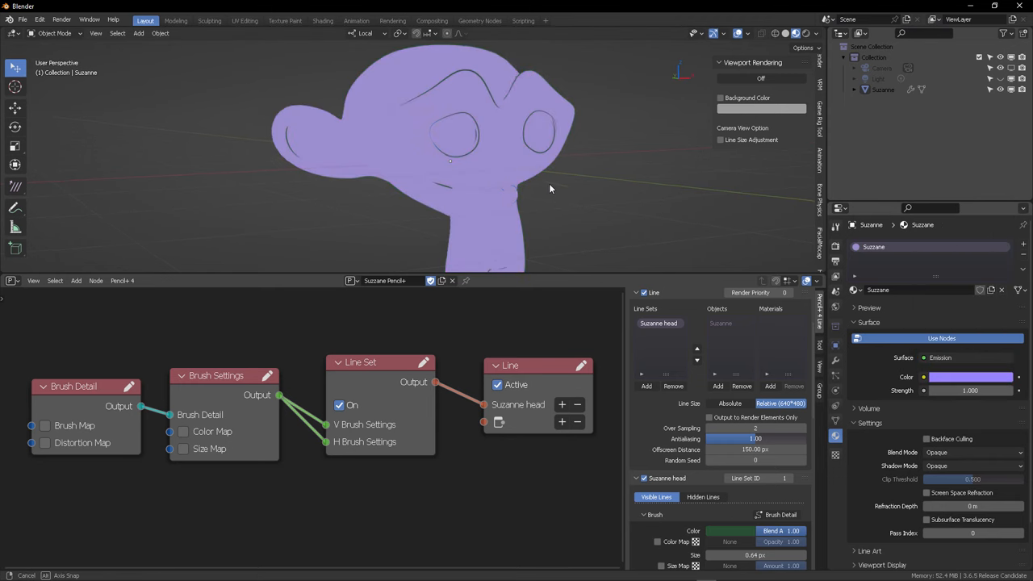
drag(552, 189, 439, 197)
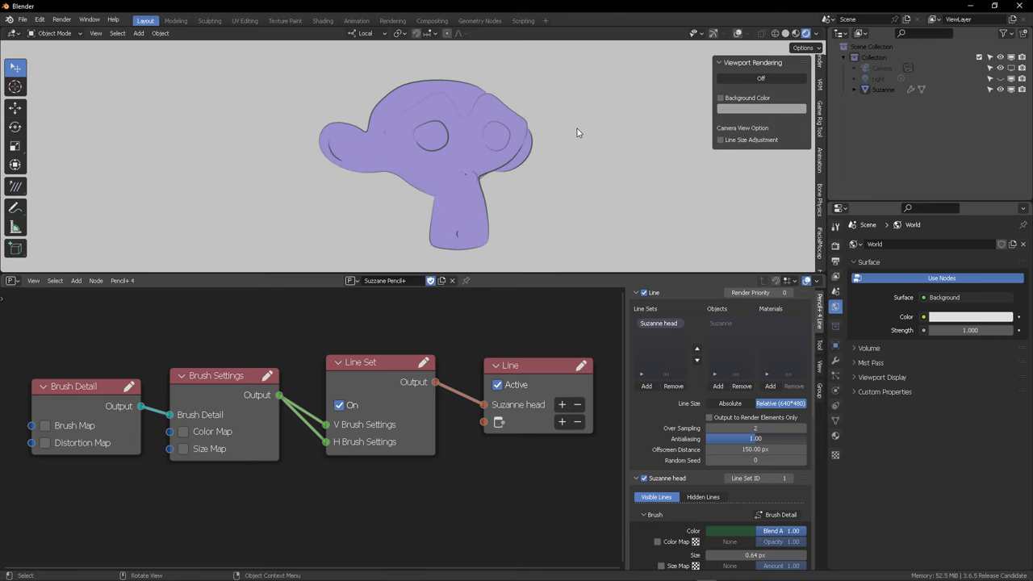
mouse_move(471, 284)
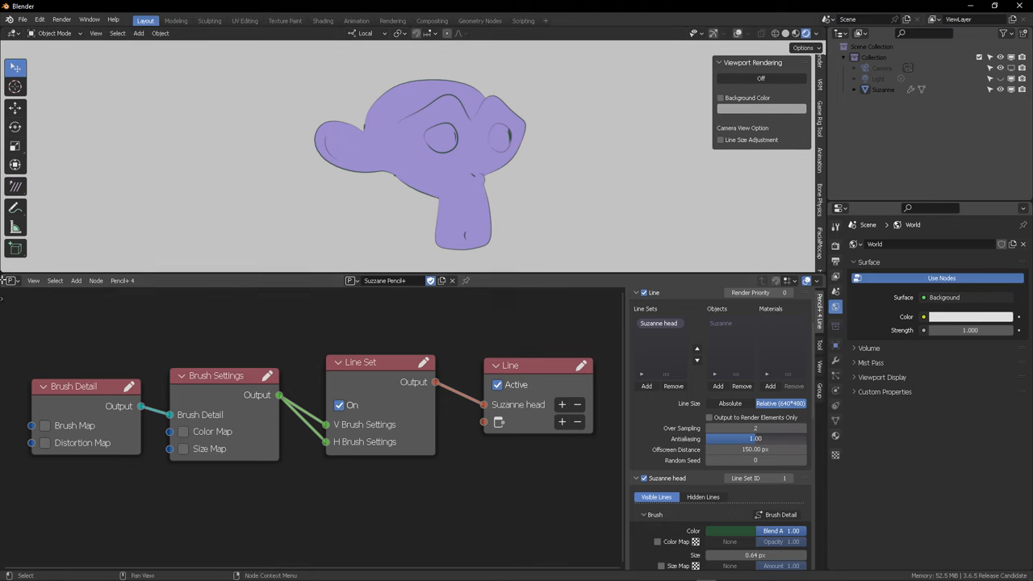
click(11, 281)
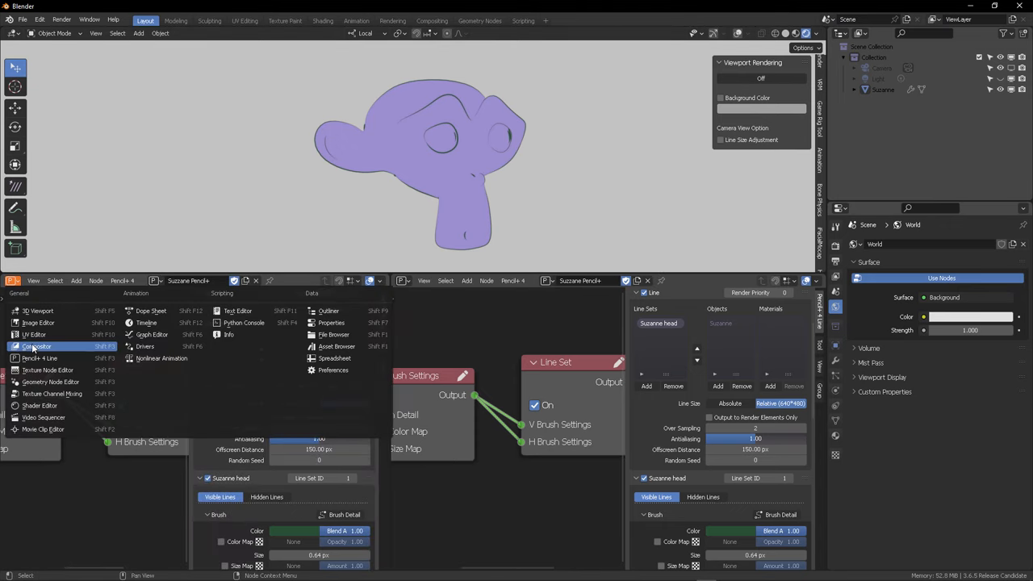
Step: Switch the node area to the Compositor and add a Pencil+ 4 ViewLayer node beside Render Layers
click(36, 346)
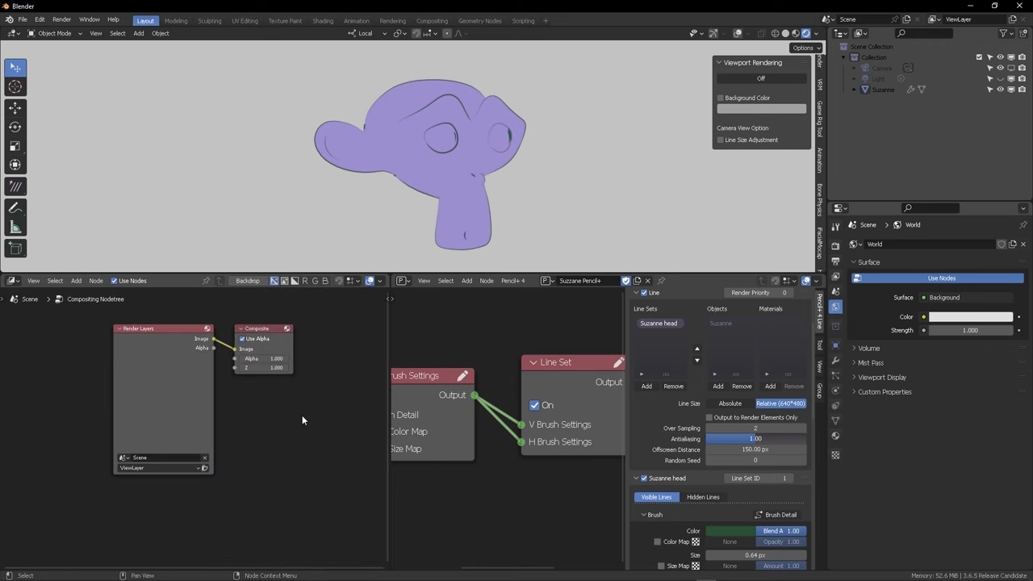
click(76, 280)
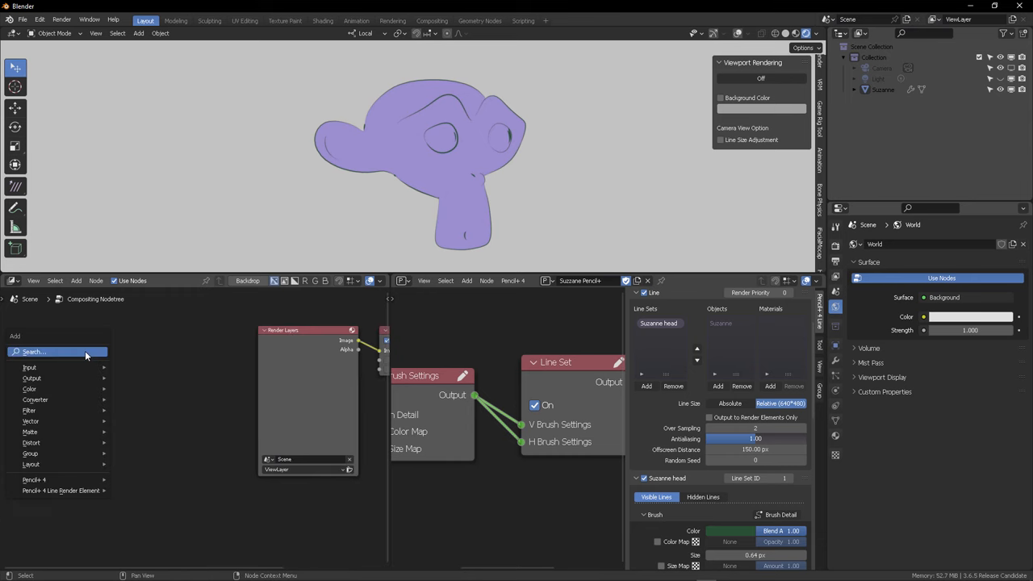
mouse_move(34, 479)
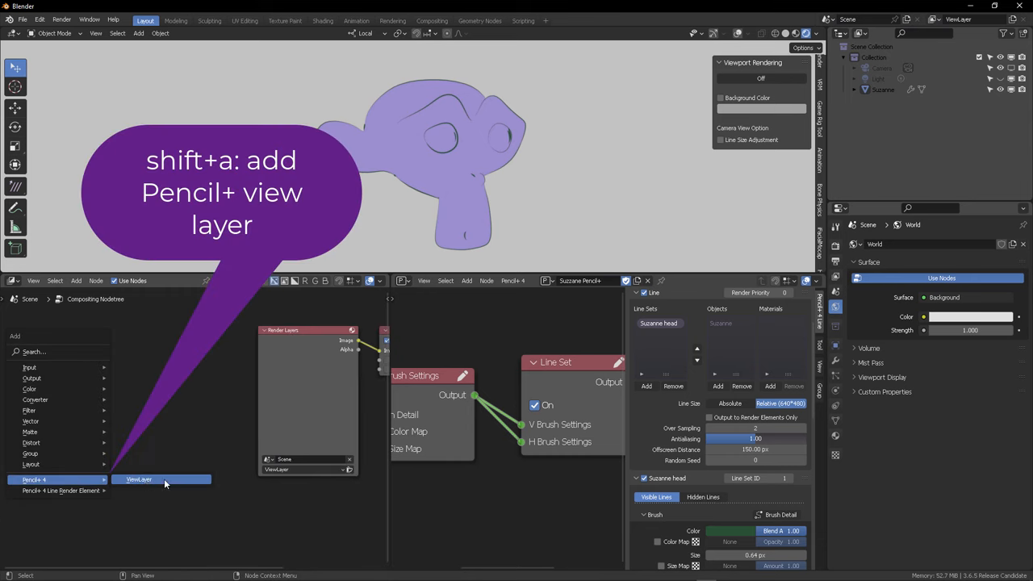
click(139, 479)
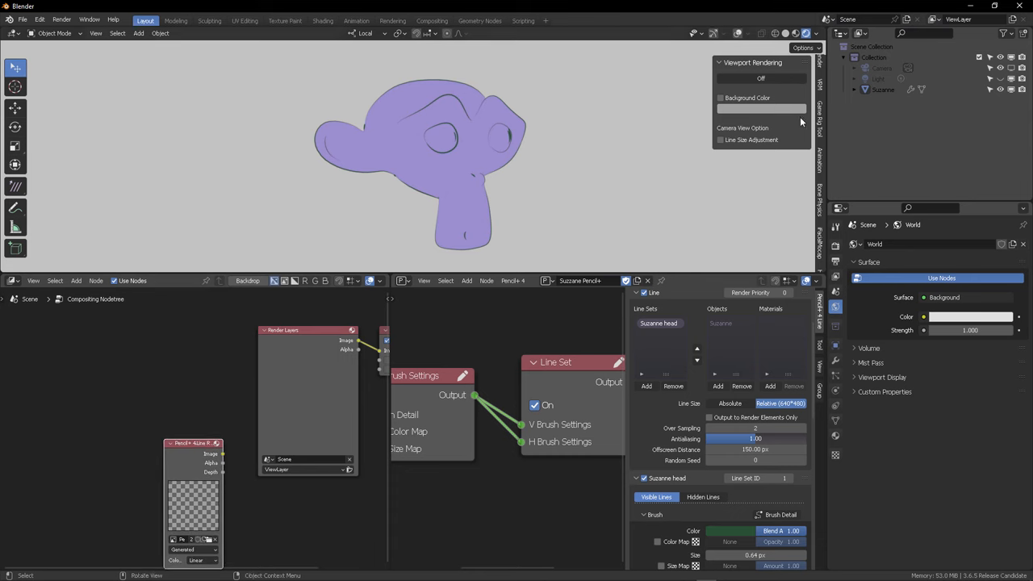
mouse_move(876, 22)
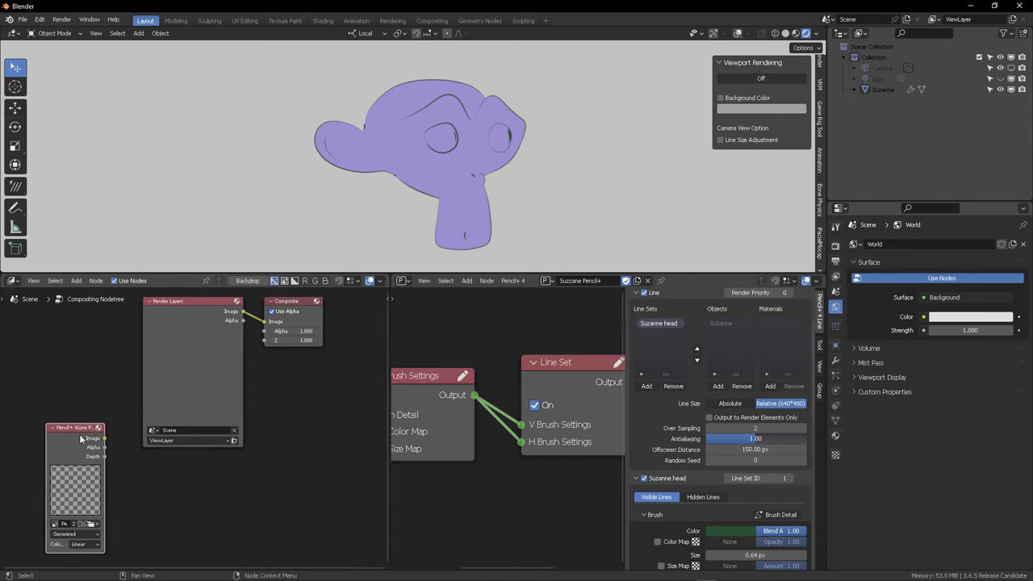
drag(77, 428, 186, 468)
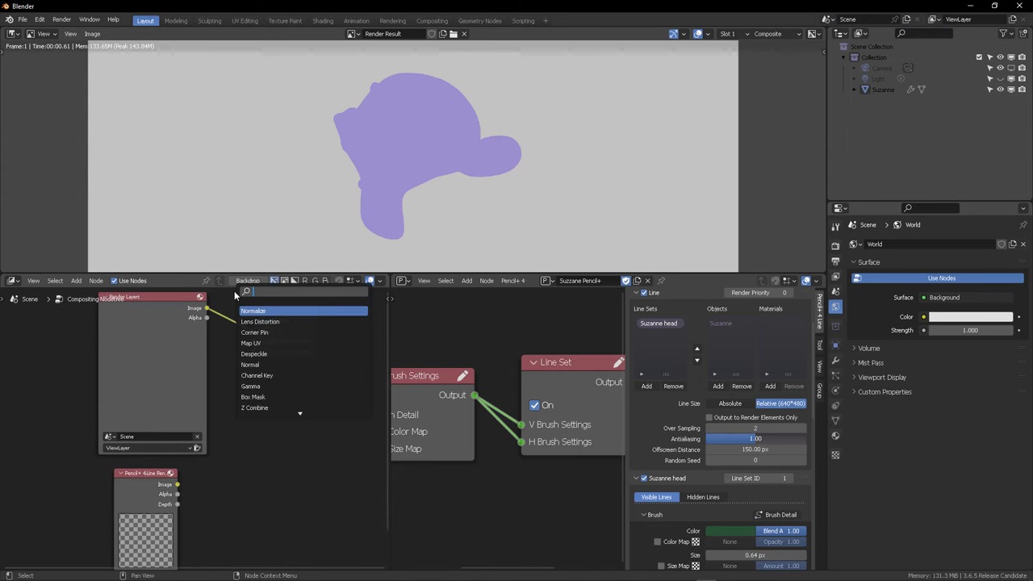
Step: Add an Alpha Over node layering Pencil+ 4 lines over Render Layers into Composite and Viewer
click(252, 310)
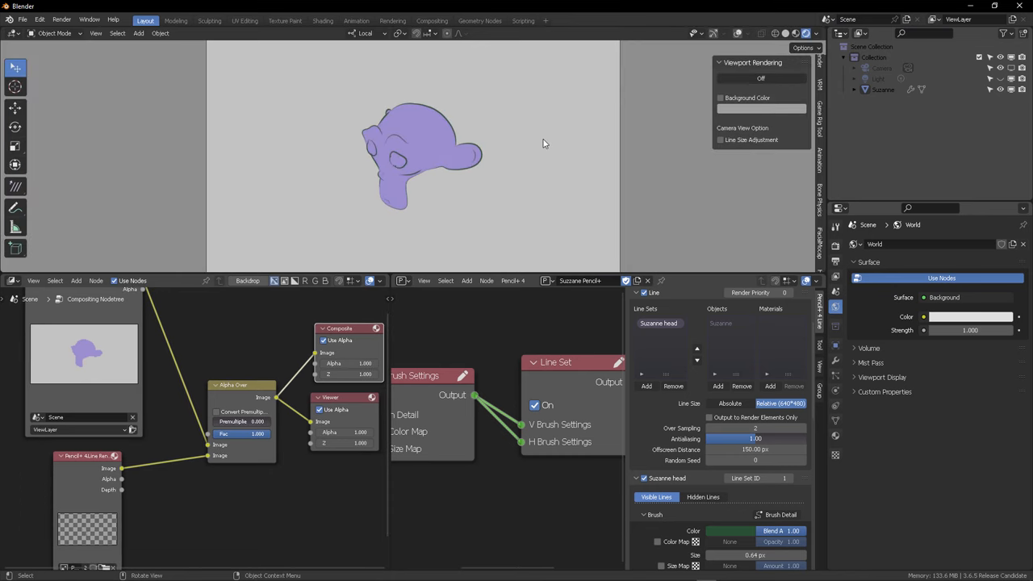
drag(545, 144, 503, 161)
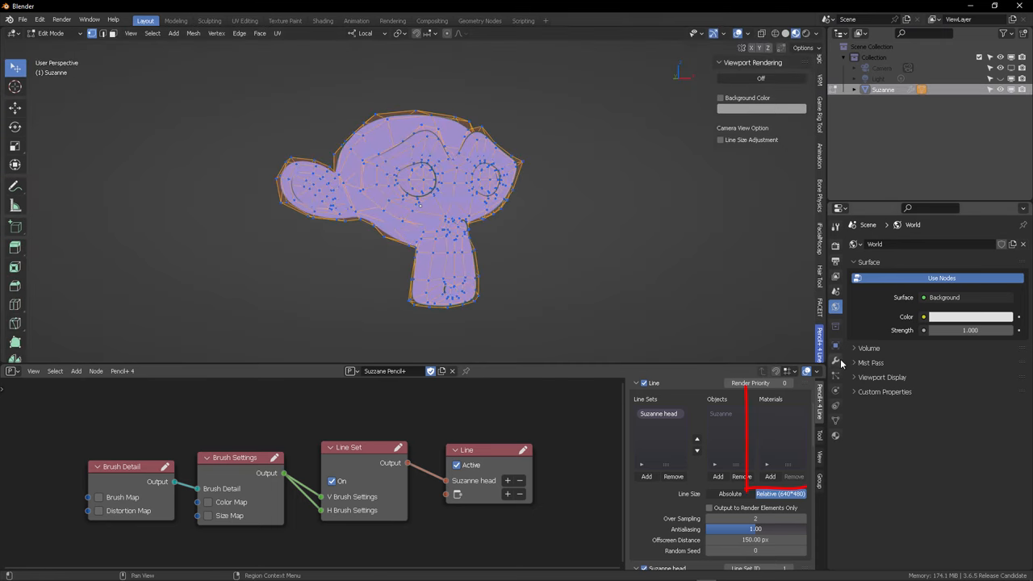
Step: Apply Suzanne's Subdivision modifier and enter Edit Mode on the dense mesh
click(836, 305)
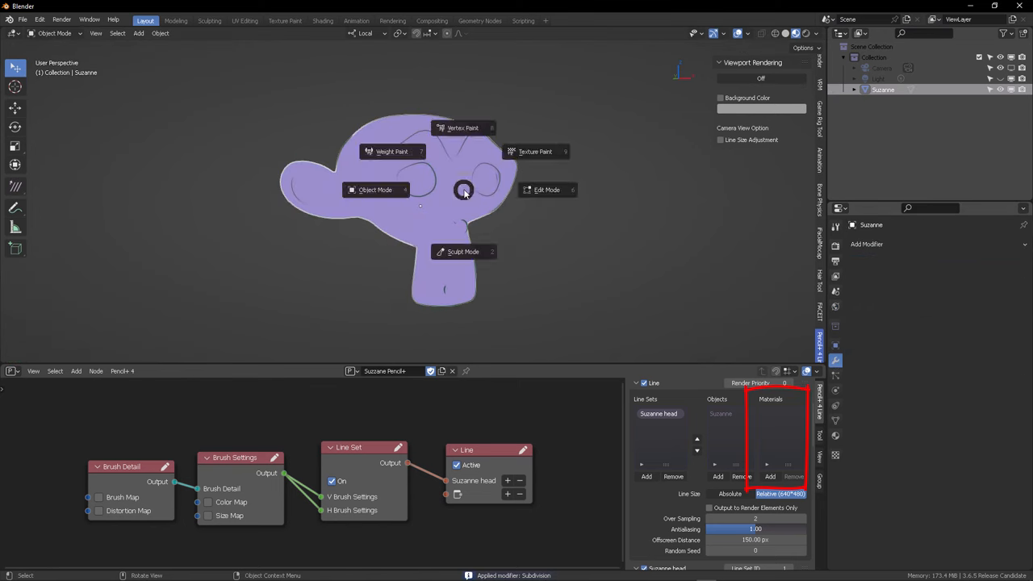
click(547, 190)
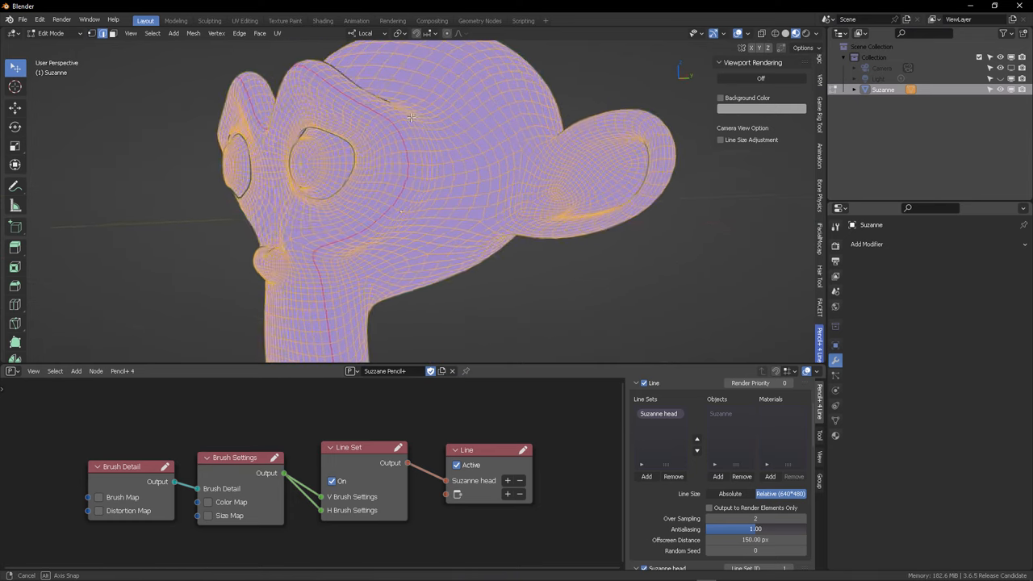
Step: Mark an edge loop on Suzanne's face as a Freestyle edge so it draws as an extra line, then load the robot example
drag(412, 121, 456, 121)
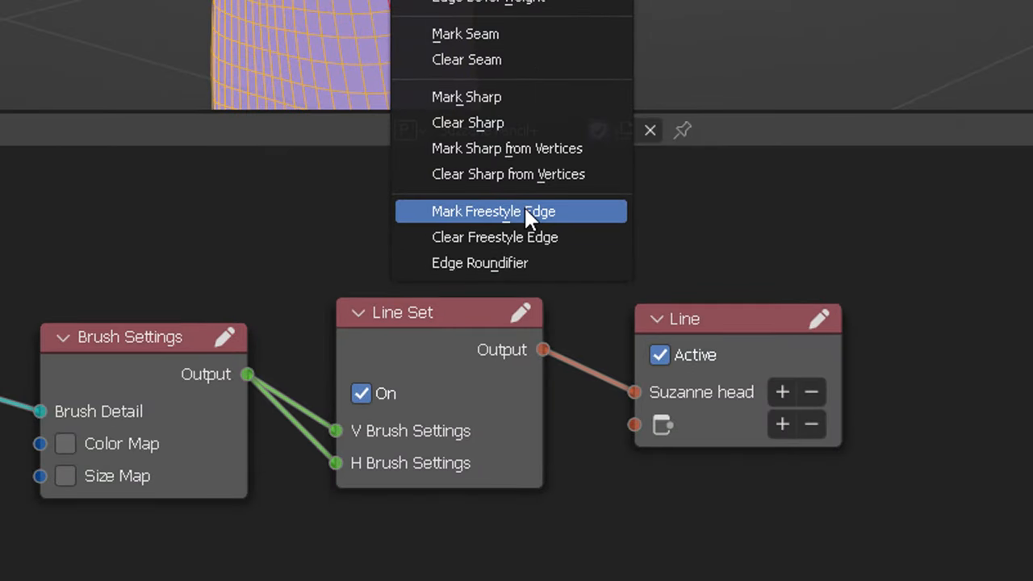
click(494, 210)
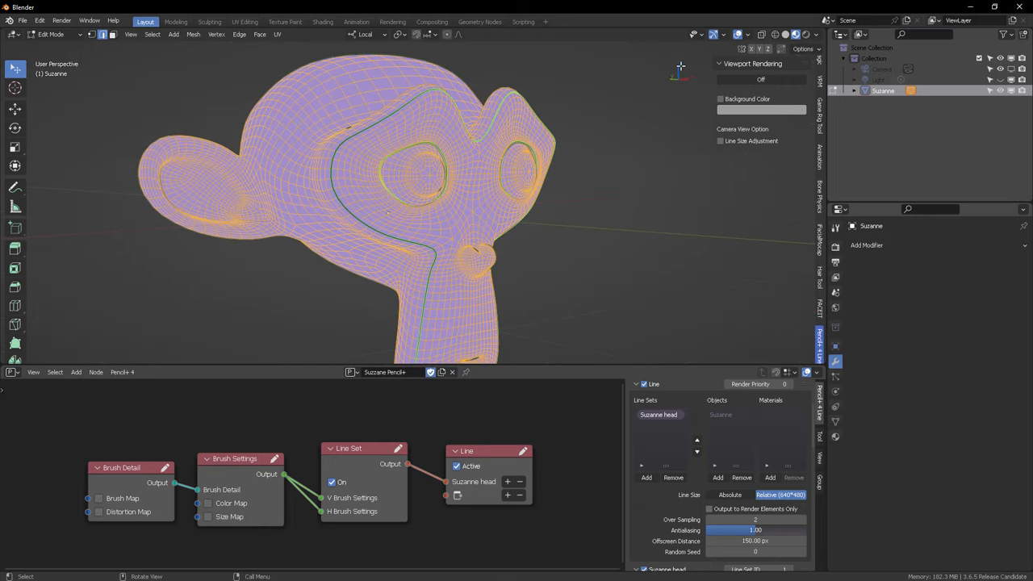
click(720, 98)
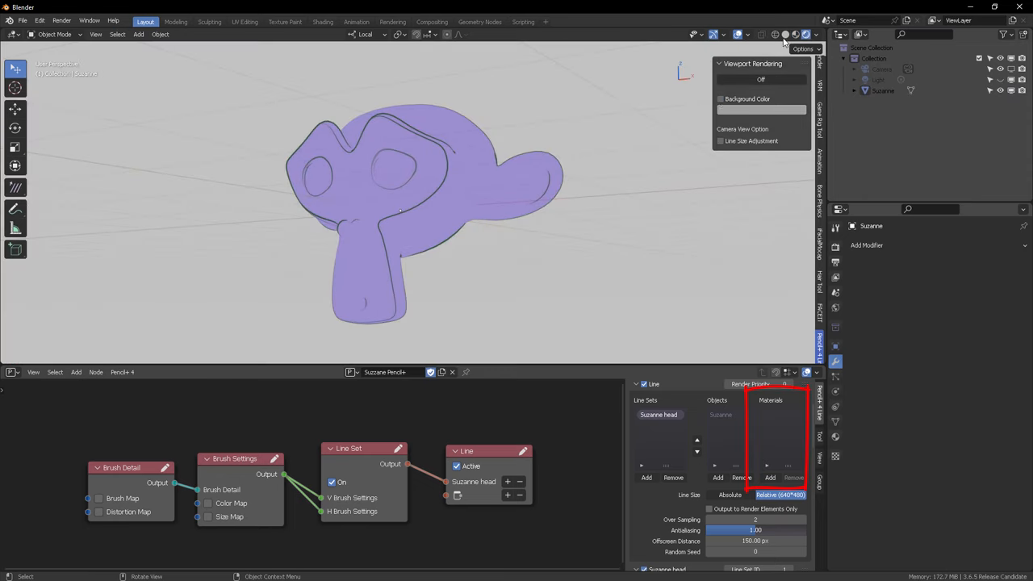
click(720, 98)
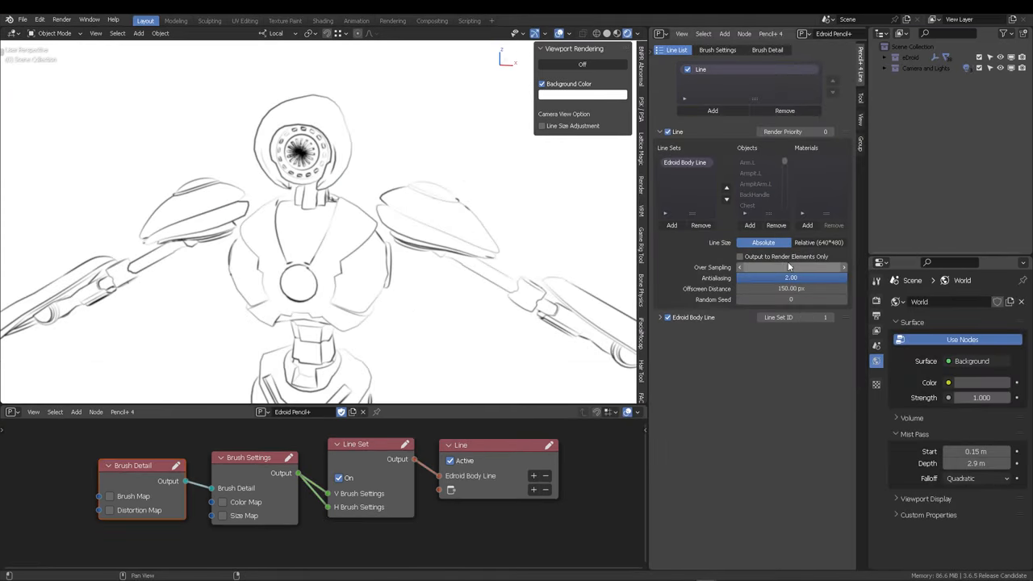
Step: Show the robot as a full shaded glowing render in a maximized viewport, orbiting around it
click(791, 268)
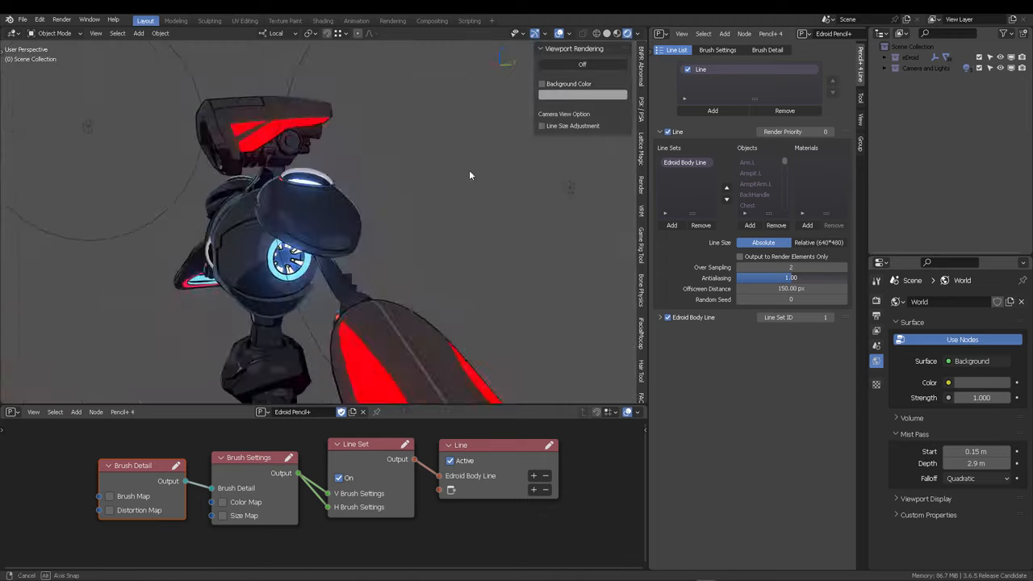
drag(472, 176, 436, 236)
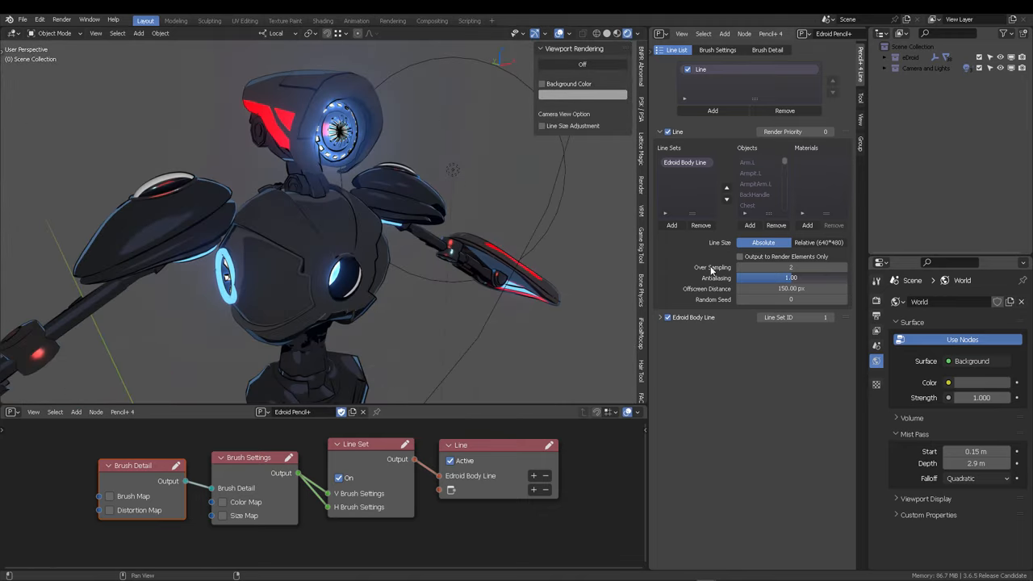
click(767, 50)
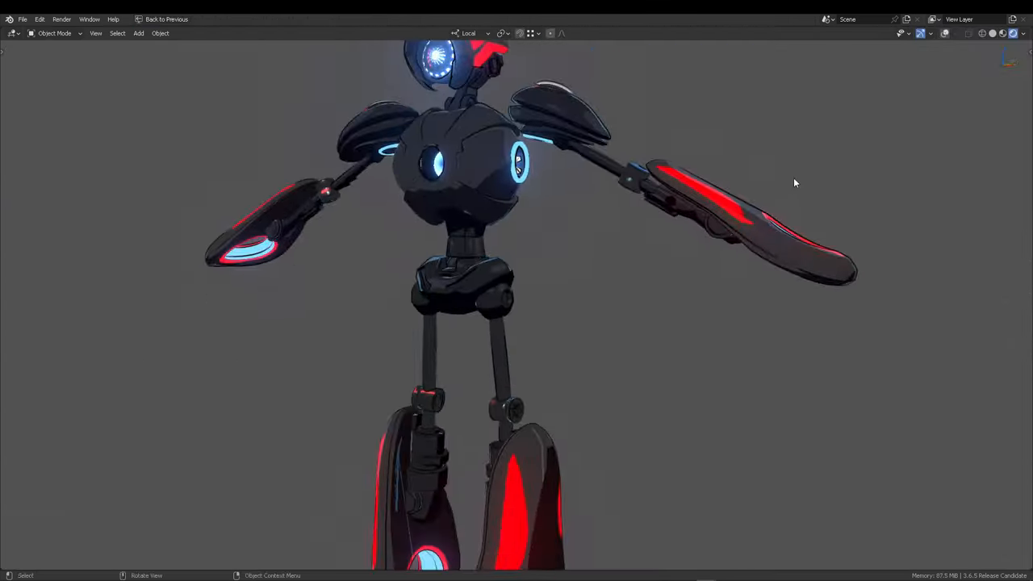
drag(794, 184, 669, 283)
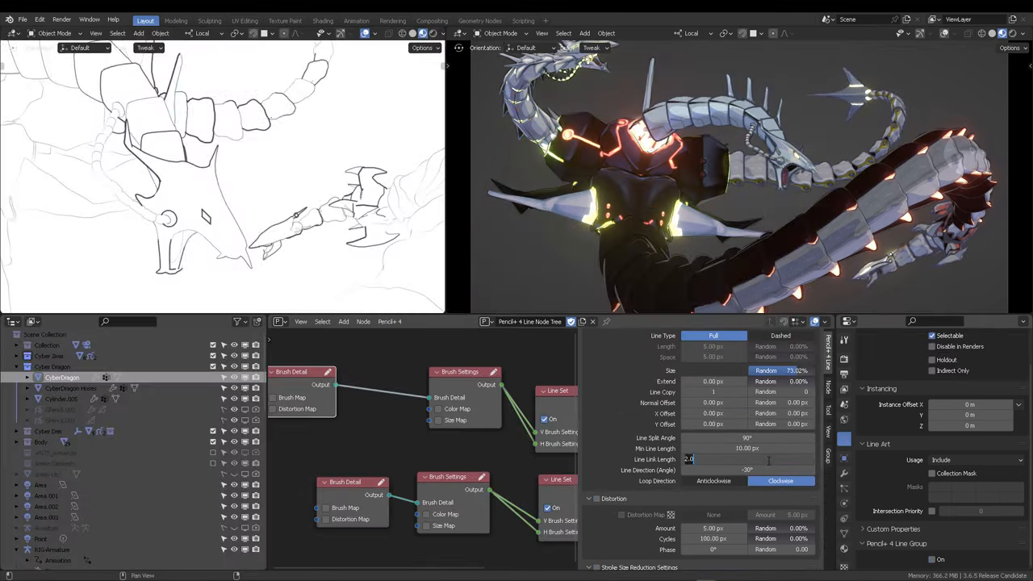
Step: Show the Eva sample scene, then maximize the dragon file's 3D viewport to fill the screen
click(597, 375)
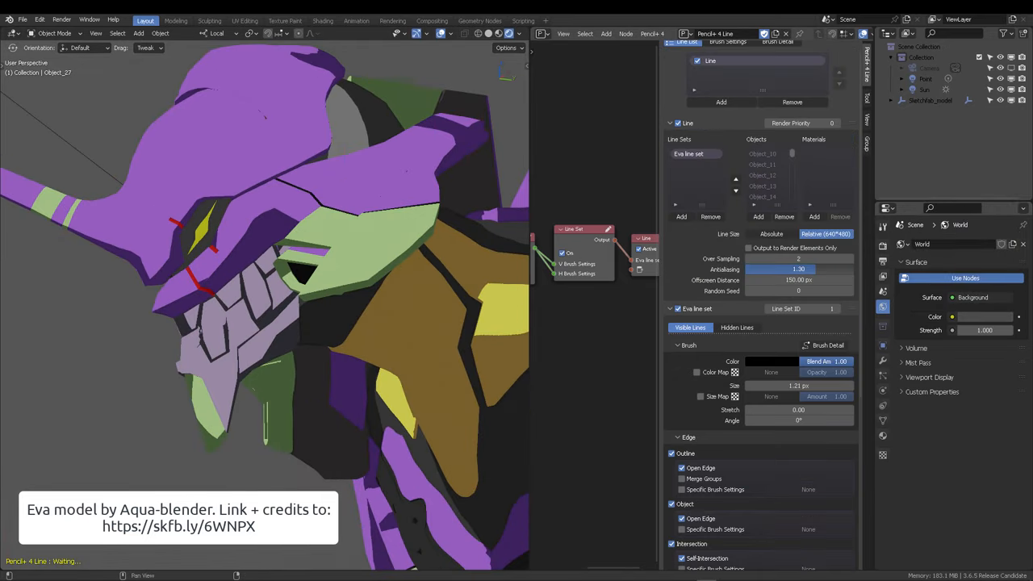
click(778, 49)
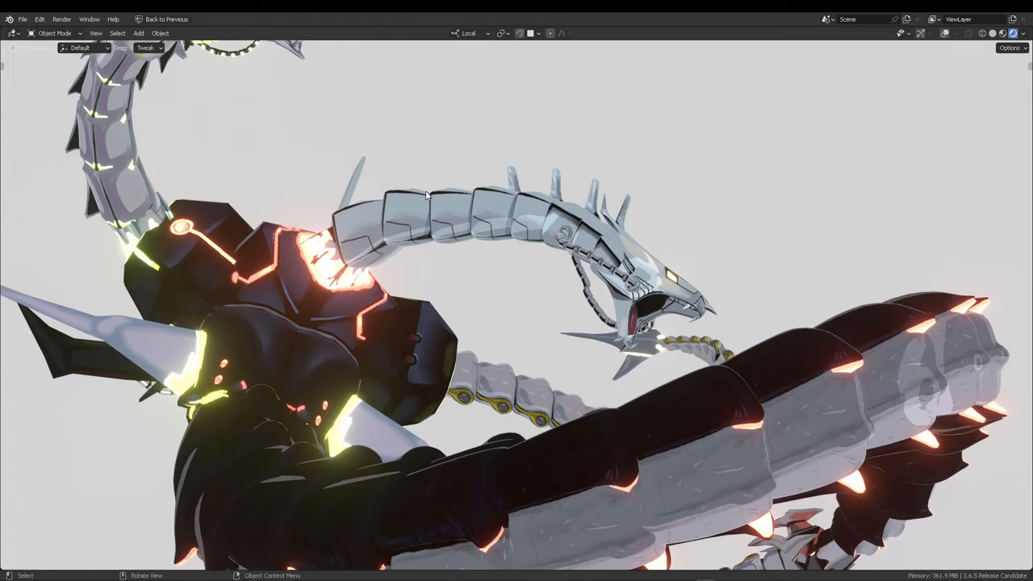
Step: Pull back to frame the whole dragon and enable the Pencil+ 4 white background colour
drag(428, 194, 783, 242)
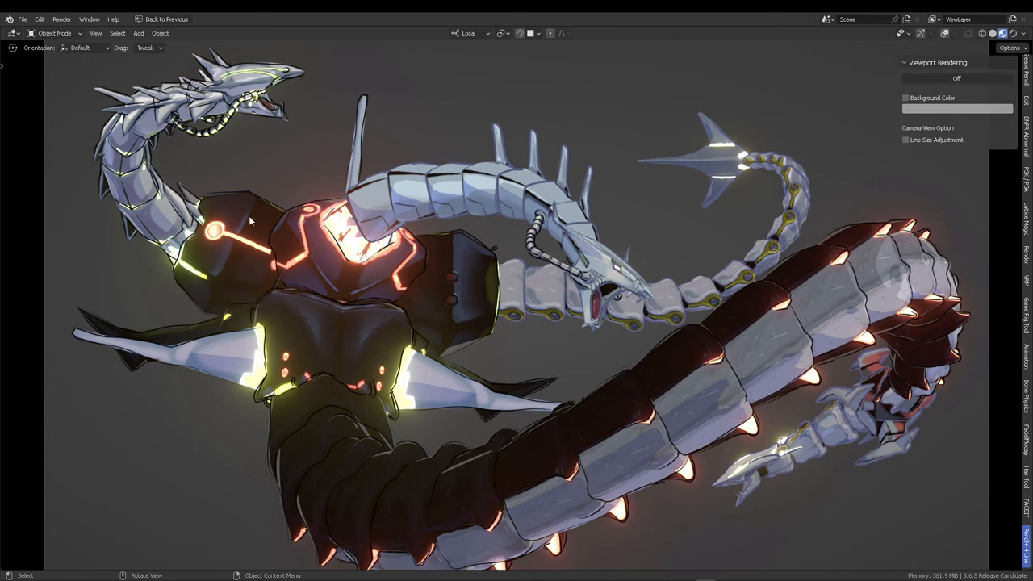
click(903, 99)
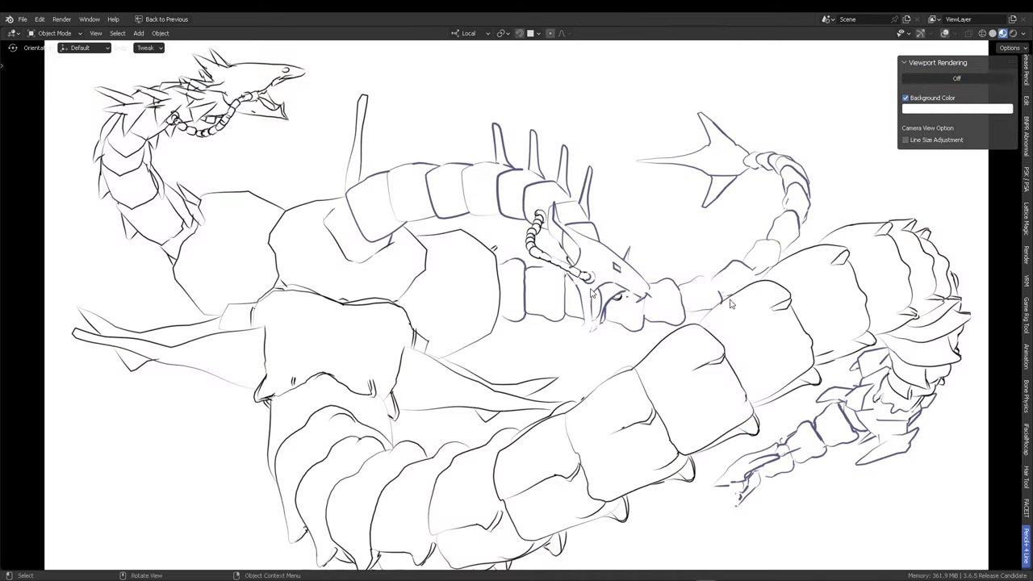